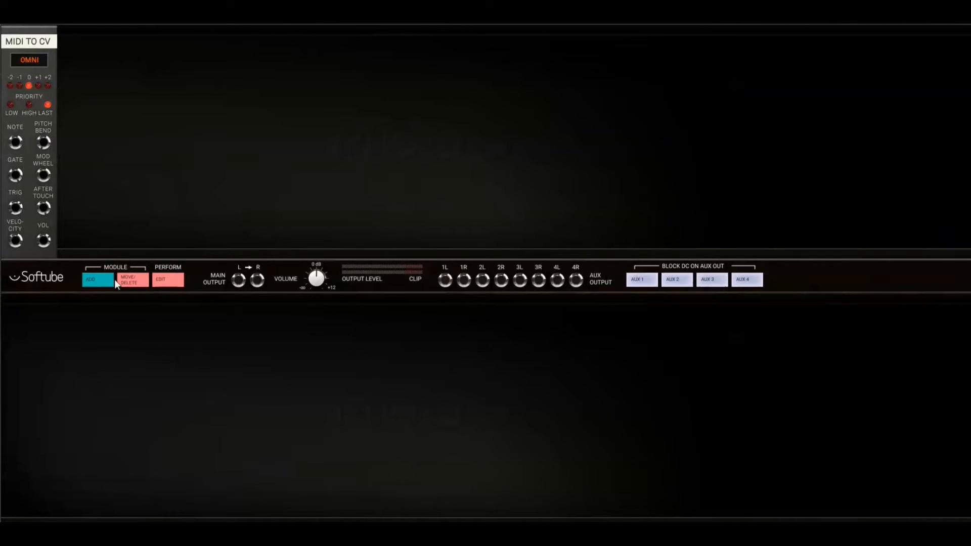
- Add the A-110 VCO, A-108 VCF8, A-132-3 DVCA and A-140 ADSR modules via ADD
left_click(97, 279)
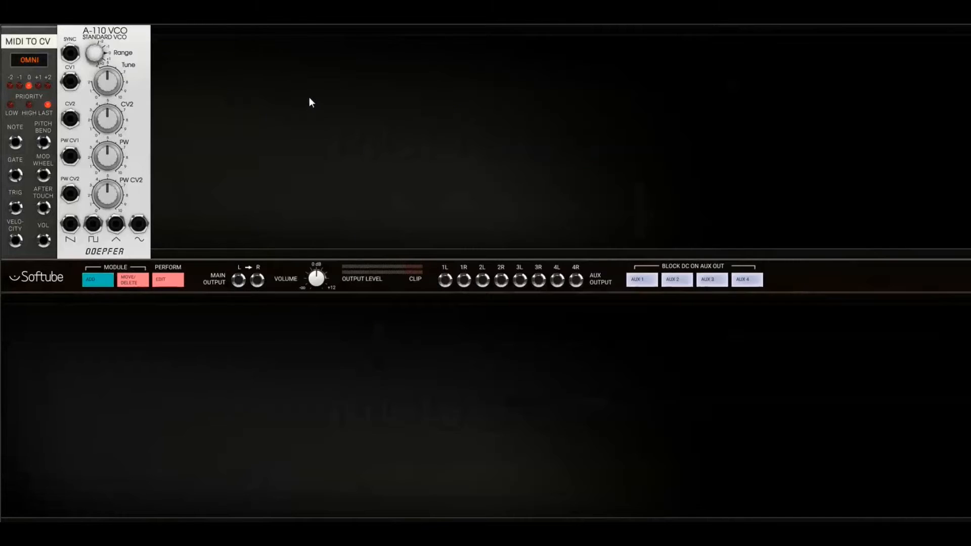
left_click(97, 280)
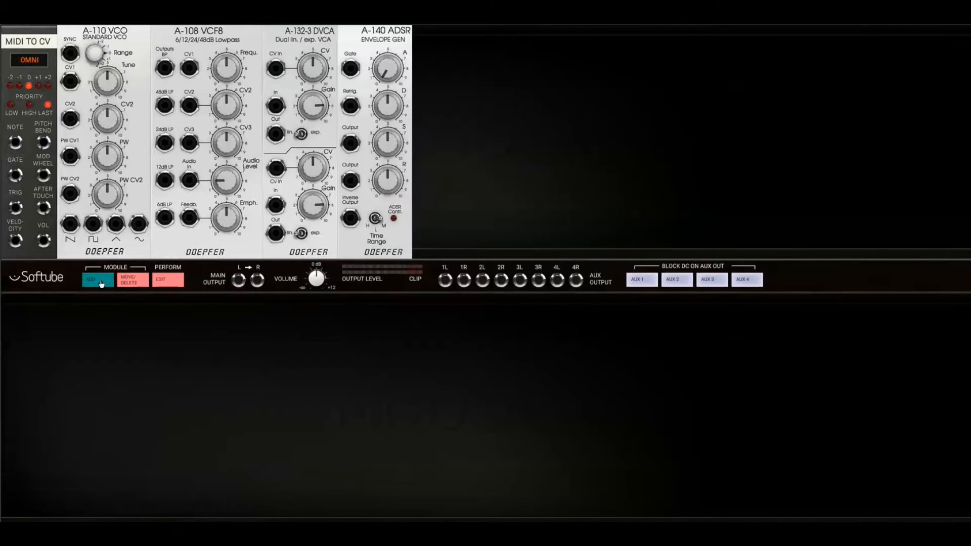
left_click(92, 280)
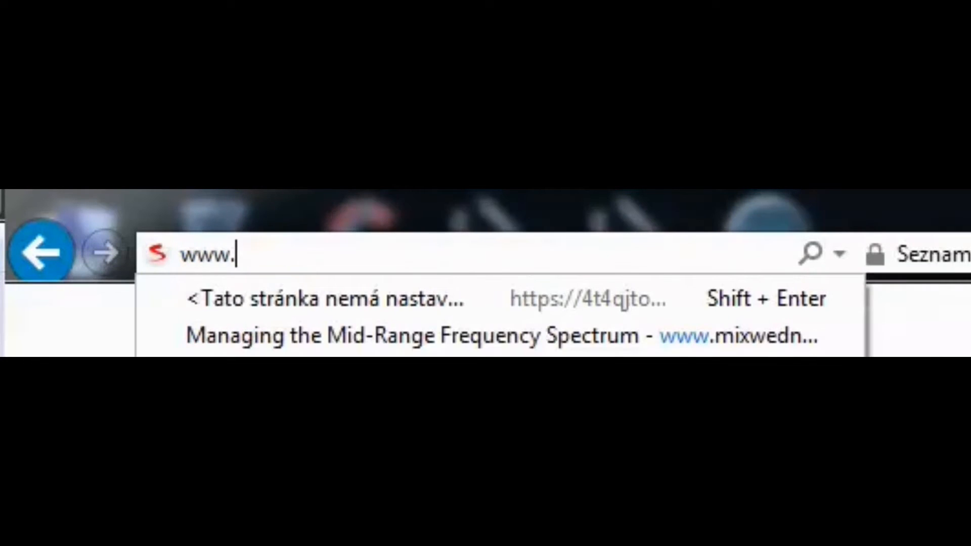
- Load ilok.com and start the Create Free Account setup form
type("ilok.com/")
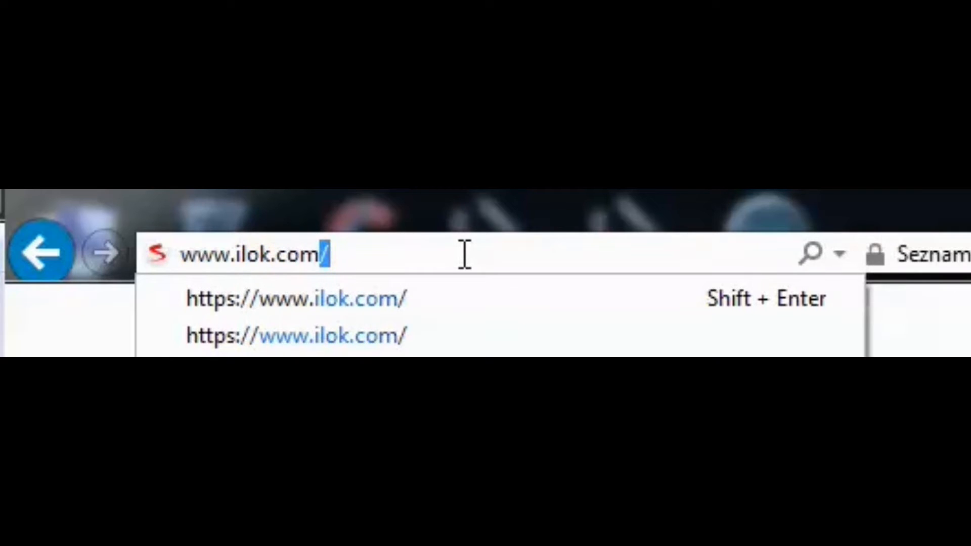
key("Return")
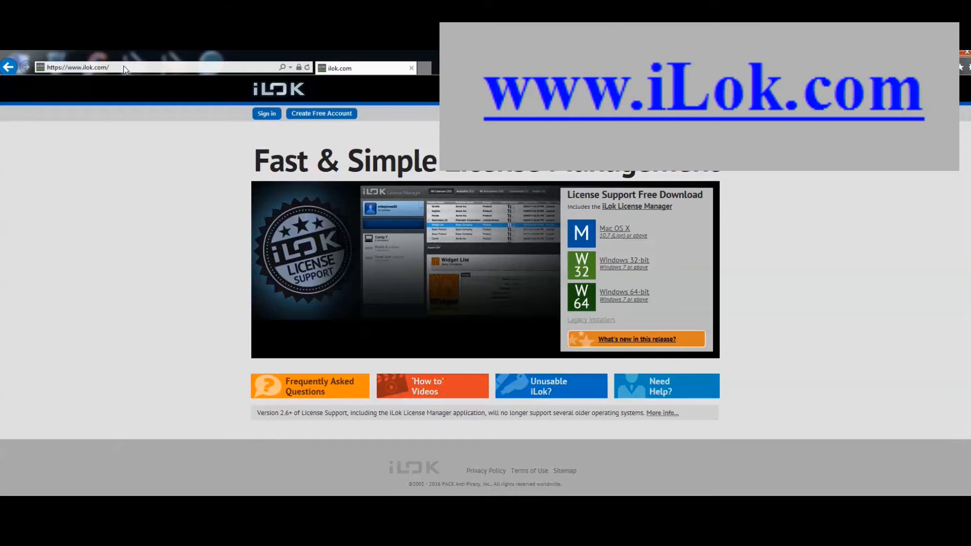
left_click(321, 113)
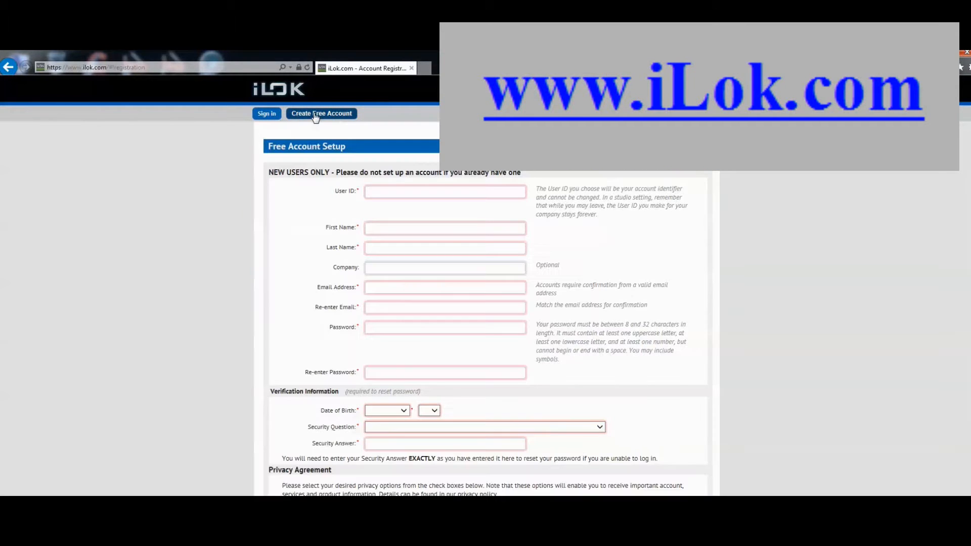
scroll("down", 3)
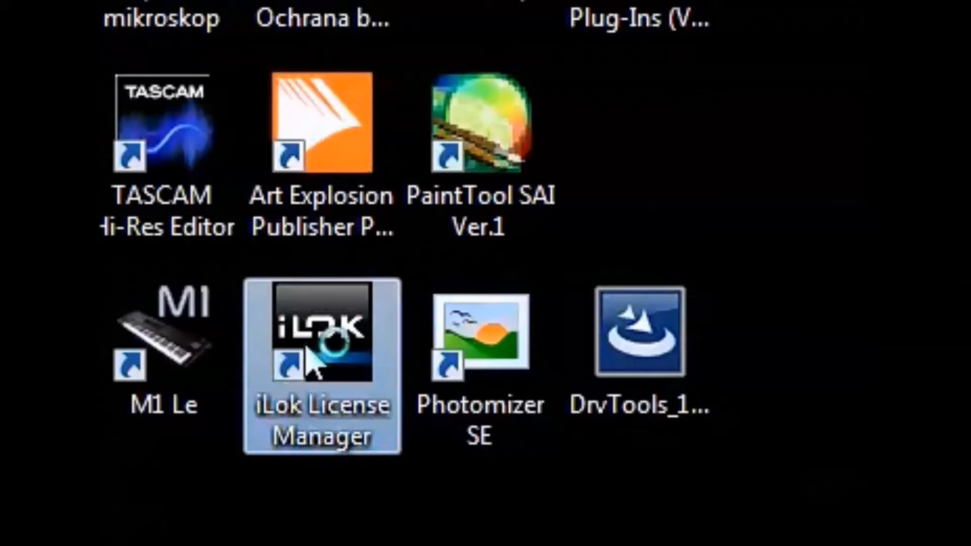
- From the Available licenses, activate Korgasmatron II on the INTEL-I7 computer and confirm
double_click(321, 334)
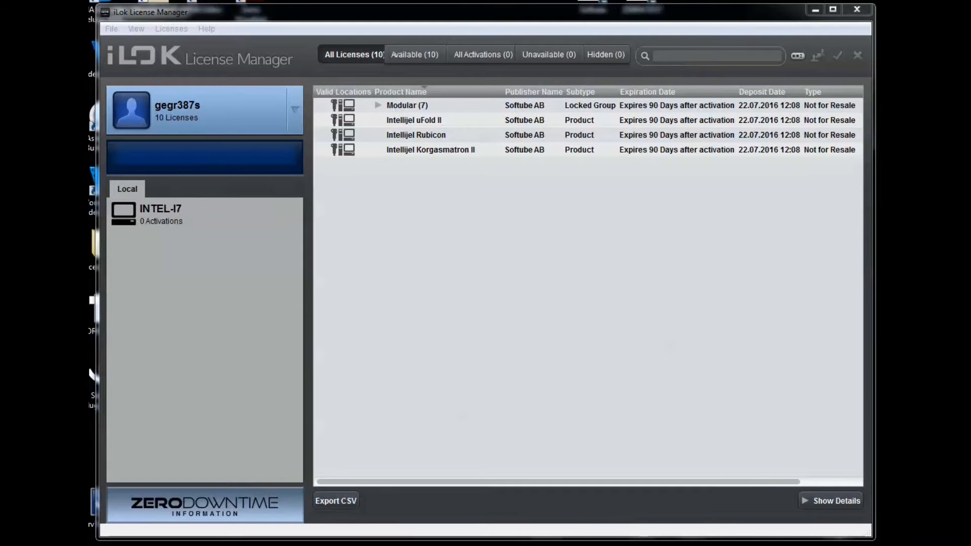
mouse_move(369, 75)
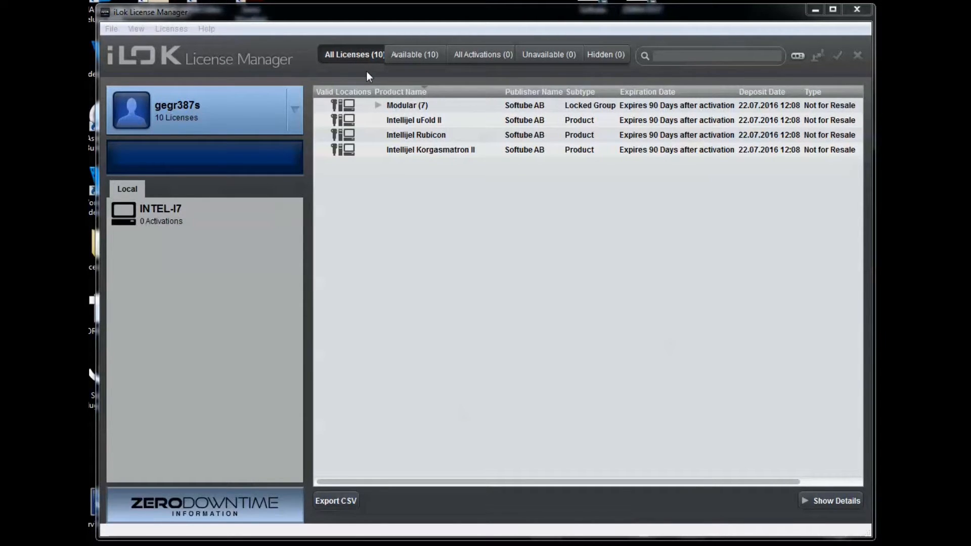
left_click(430, 150)
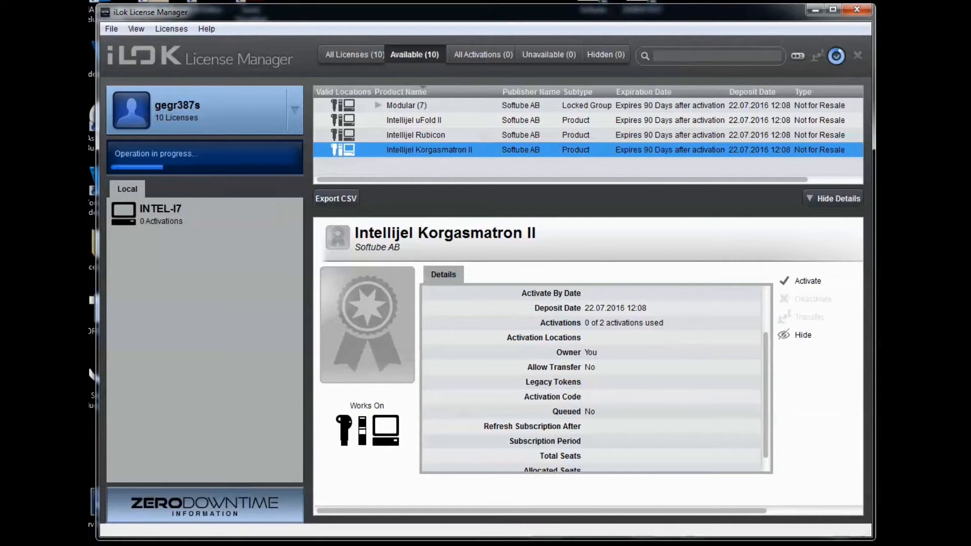
left_click(806, 280)
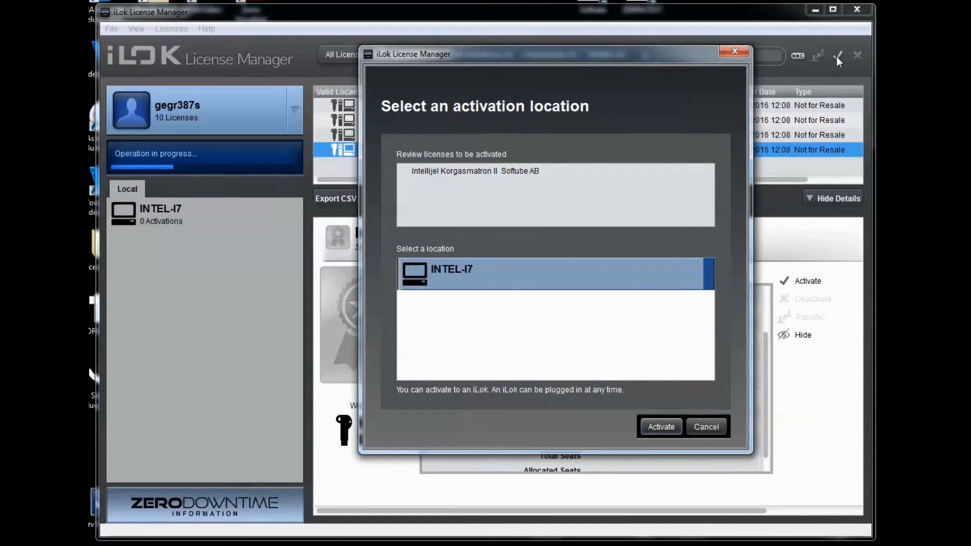
left_click(660, 427)
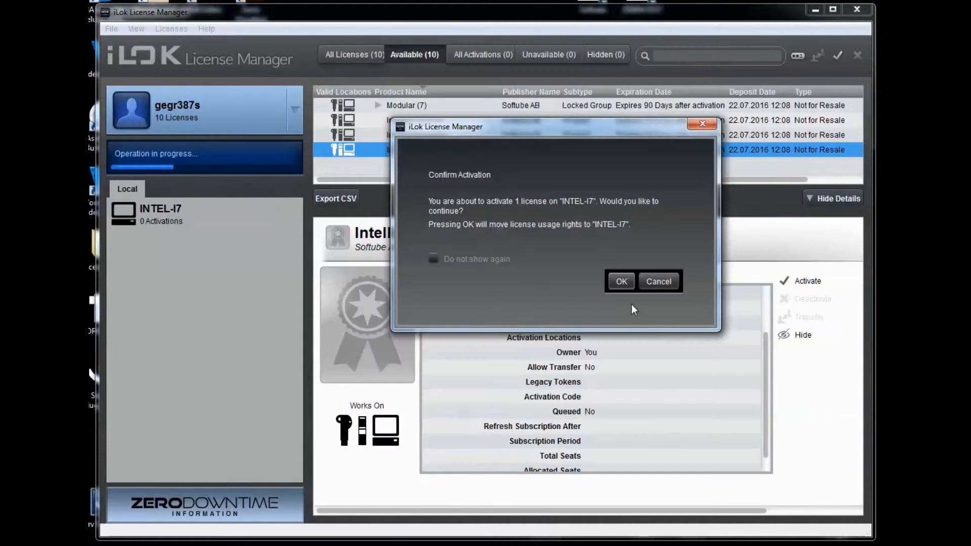
left_click(620, 280)
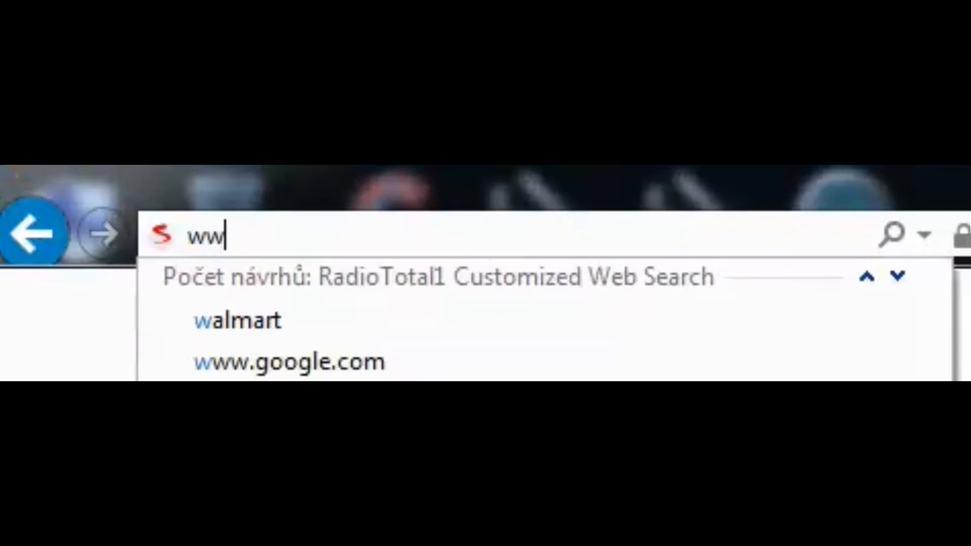
type("www.softube.com/")
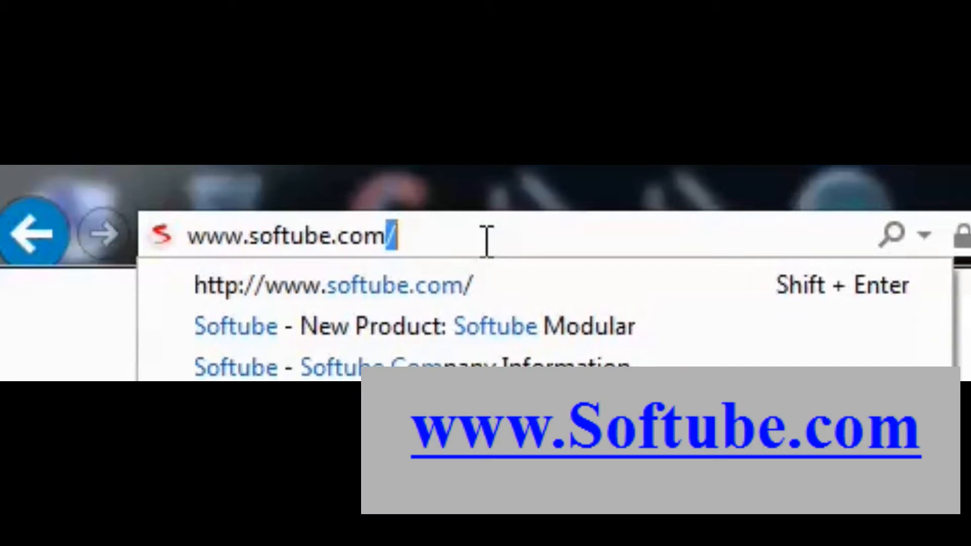
key("Return")
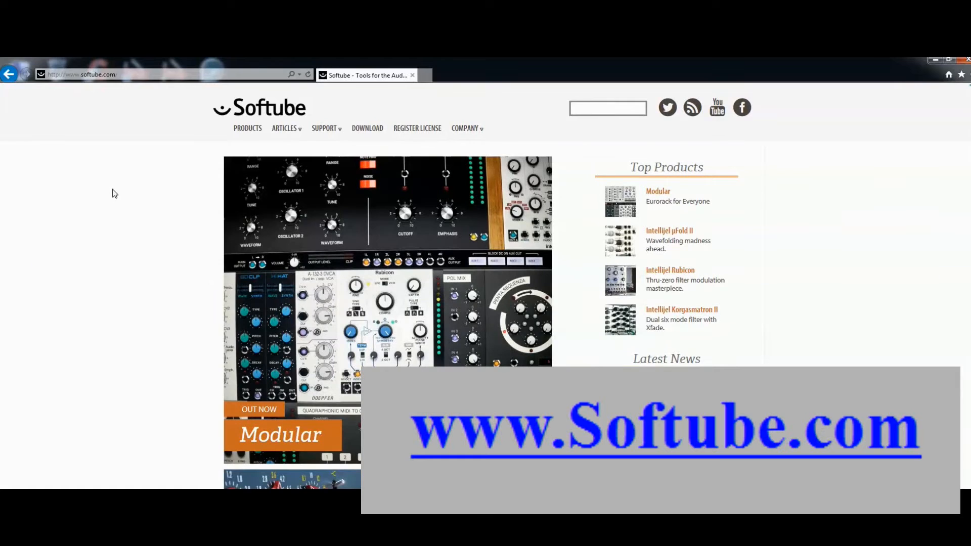
mouse_move(366, 129)
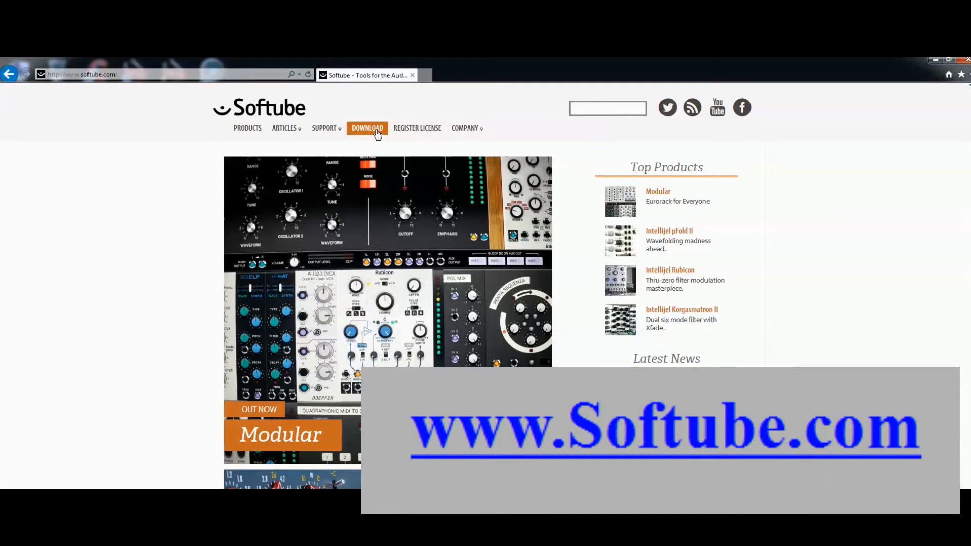
left_click(366, 129)
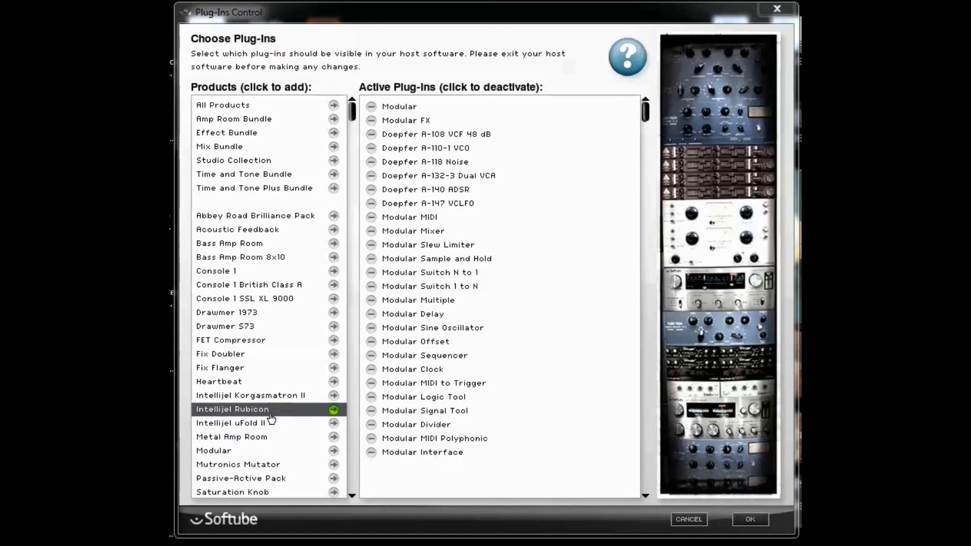
mouse_move(251, 395)
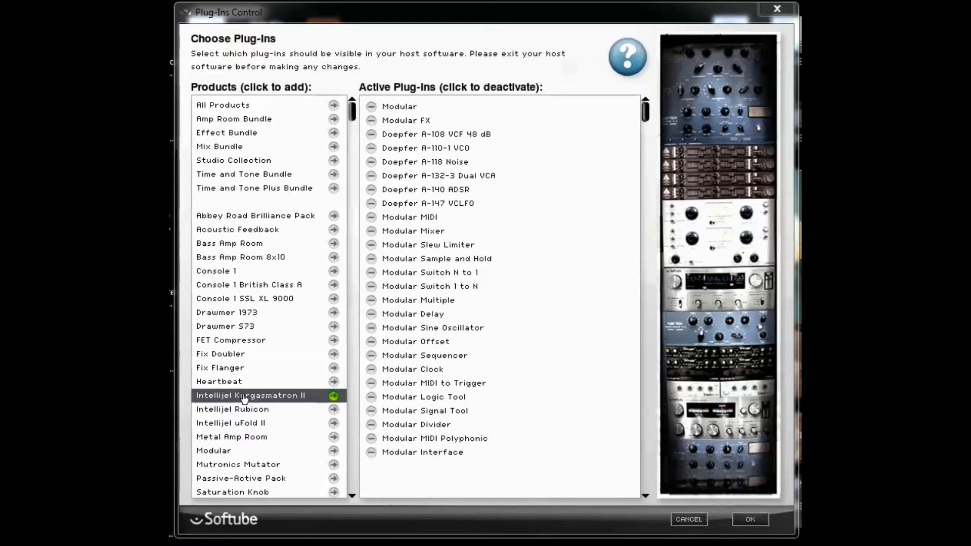
- Move Korgasmatron II, Rubicon and uFold II to active plug-ins and confirm with OK
left_click(333, 395)
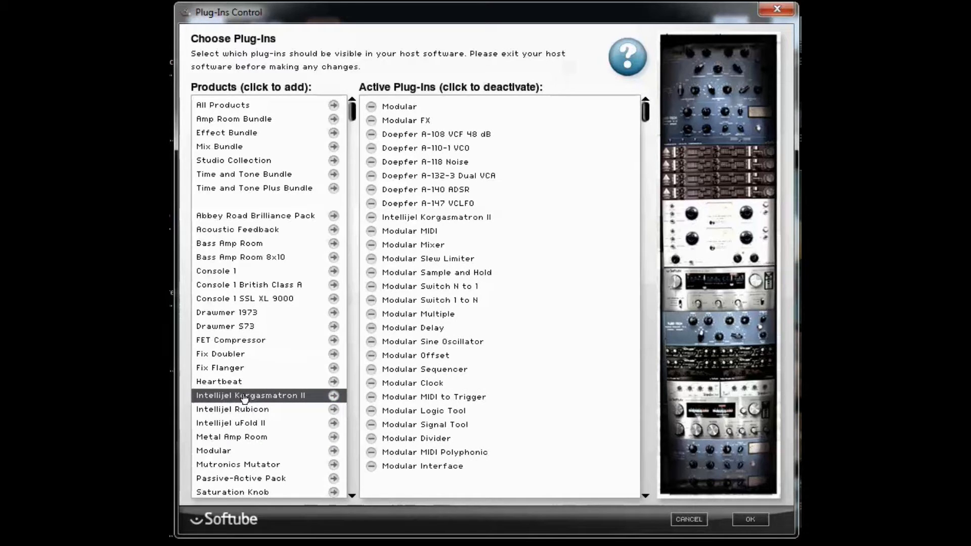
left_click(333, 410)
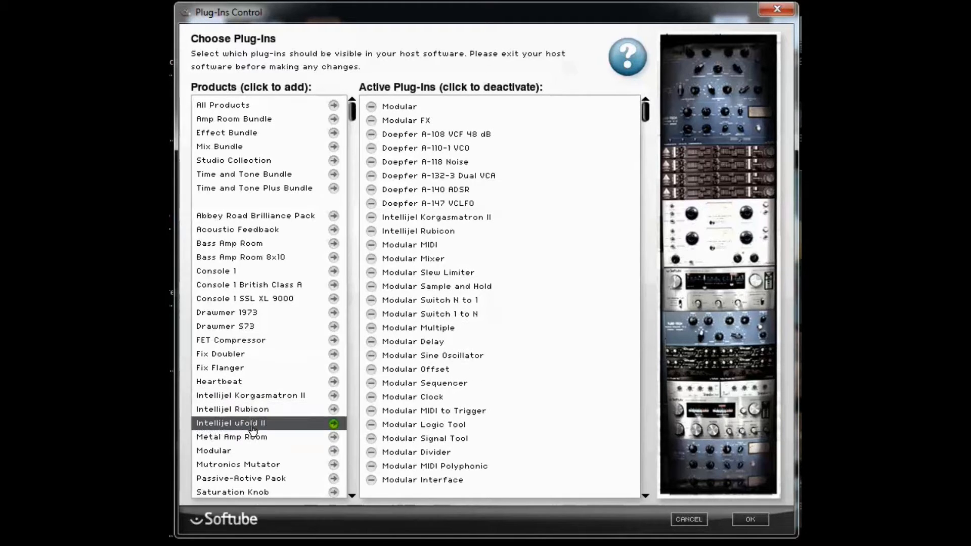
left_click(333, 424)
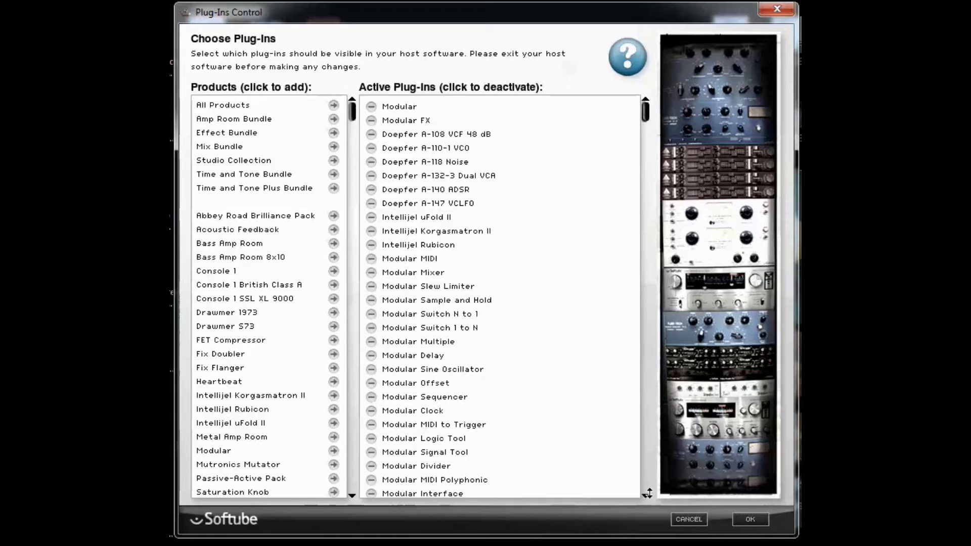
scroll("down", 3)
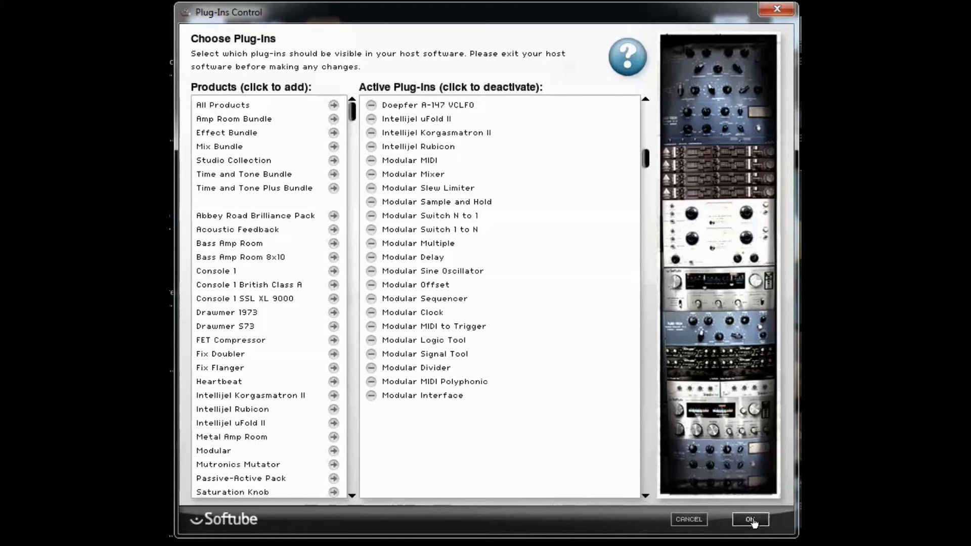
left_click(750, 519)
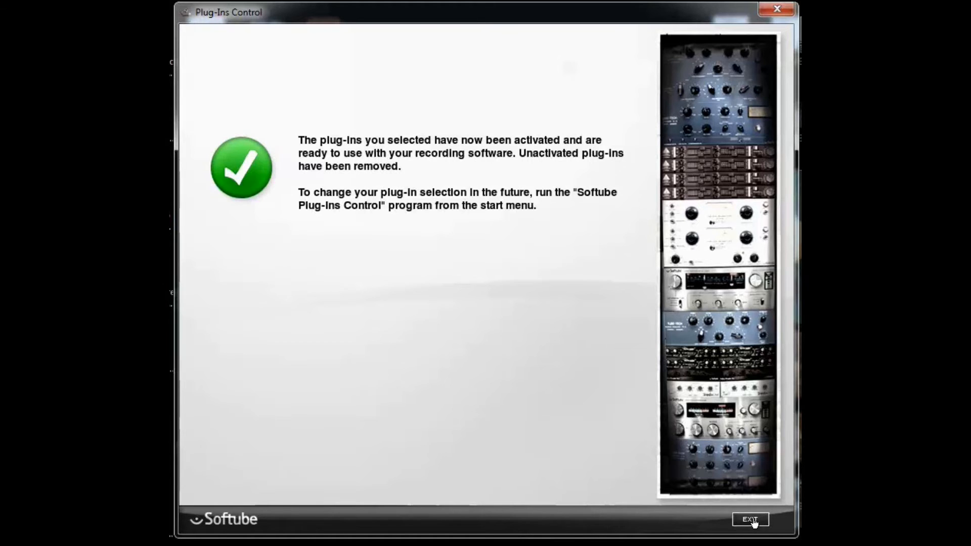
- Close Plug-Ins Control, then relaunch Softube Plug-Ins Control (x64) from Start > All Programs > Softube
left_click(750, 520)
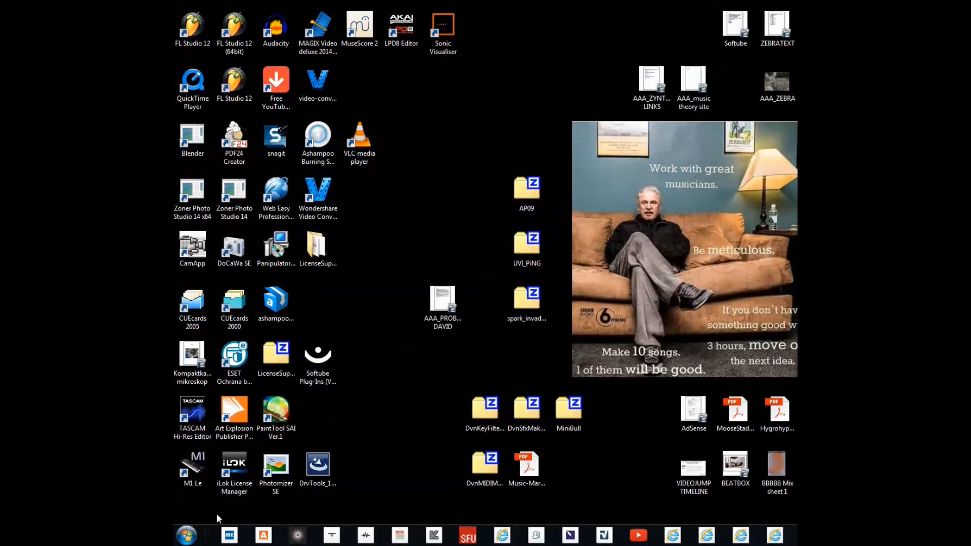
left_click(186, 534)
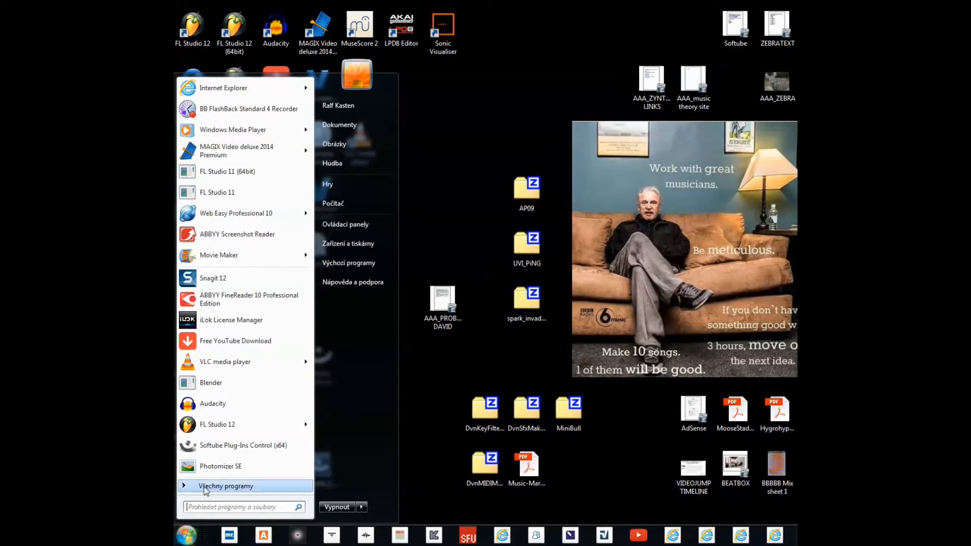
left_click(227, 485)
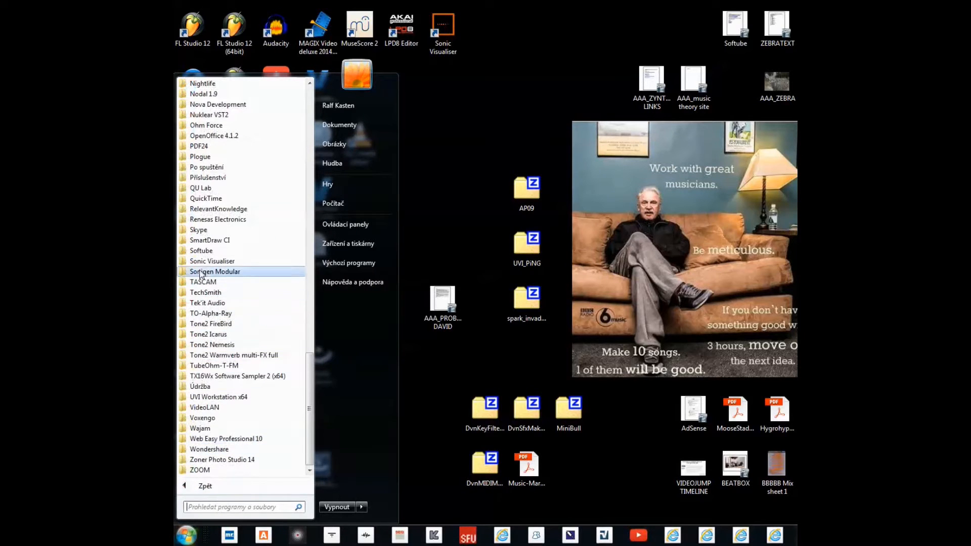
left_click(202, 250)
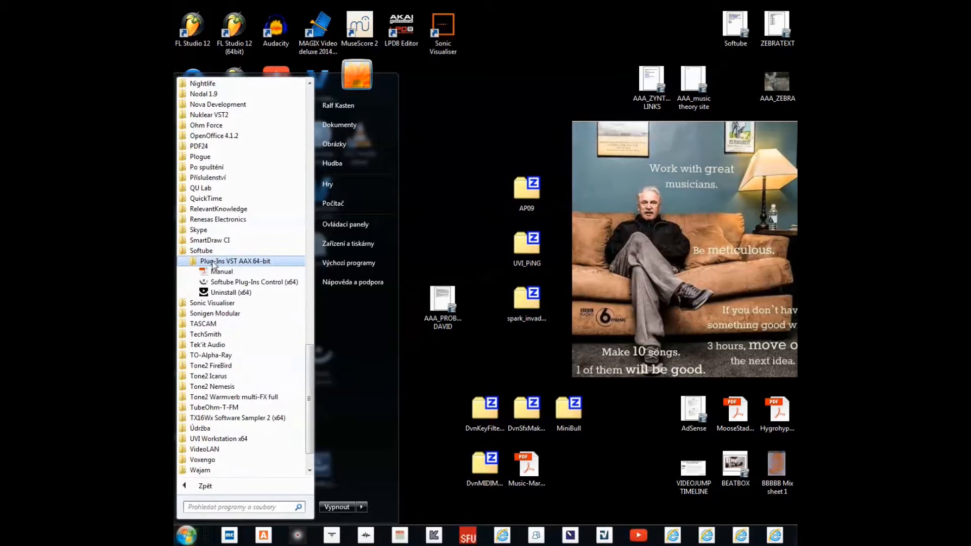
left_click(253, 282)
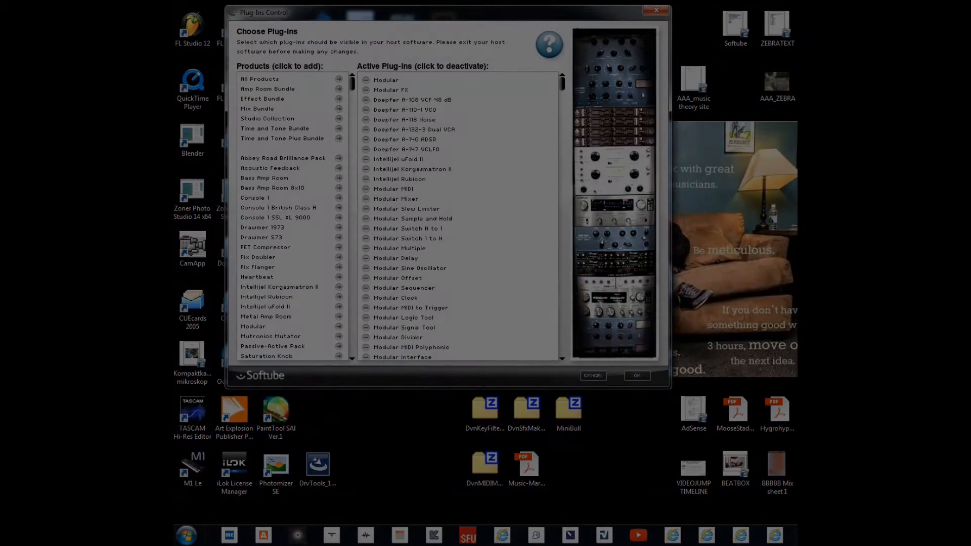
- Open the Modular (64bit) insert plug-in showing its empty rack
left_click(636, 376)
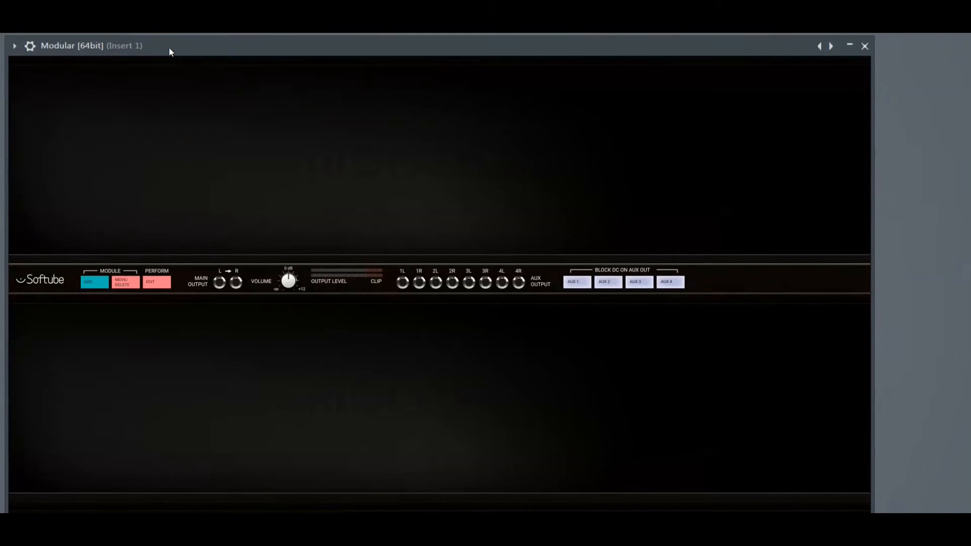
mouse_move(207, 62)
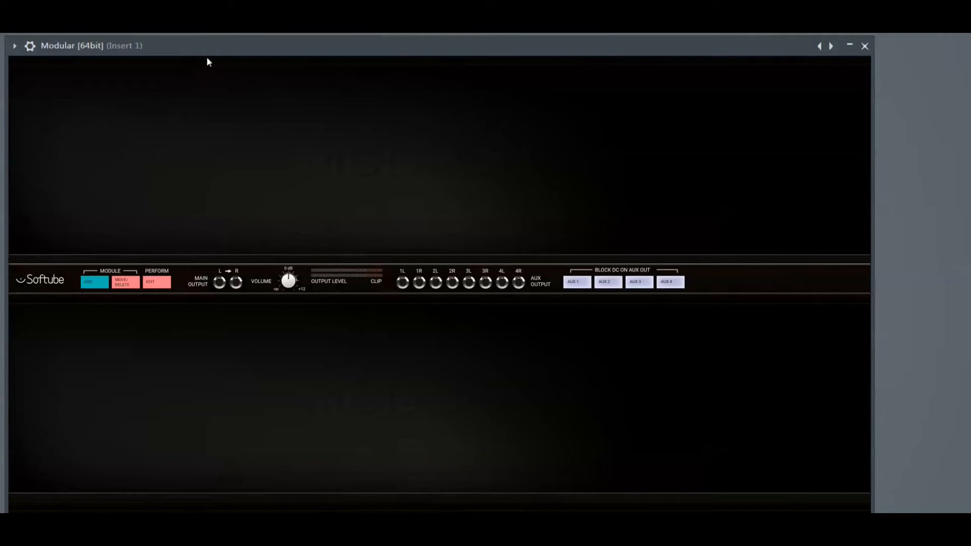
mouse_move(771, 278)
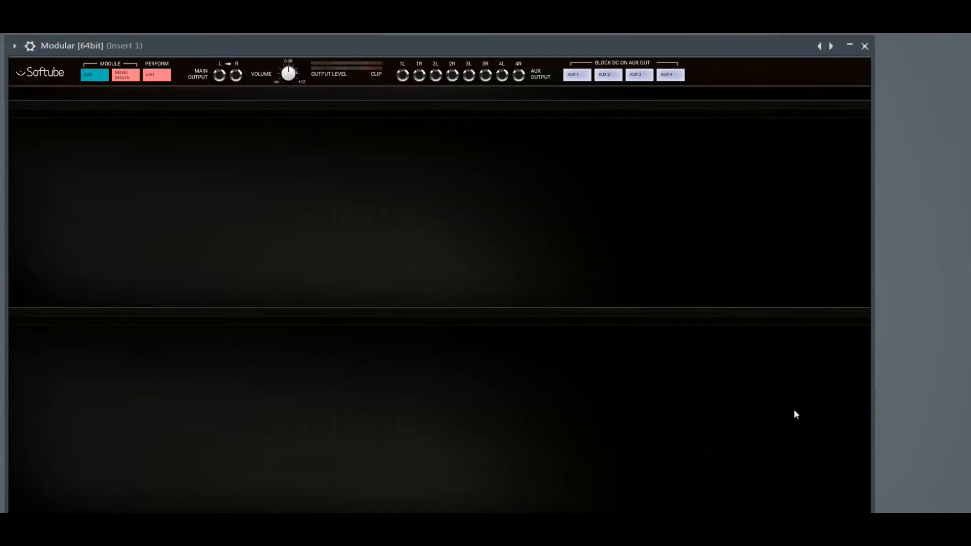
mouse_move(720, 207)
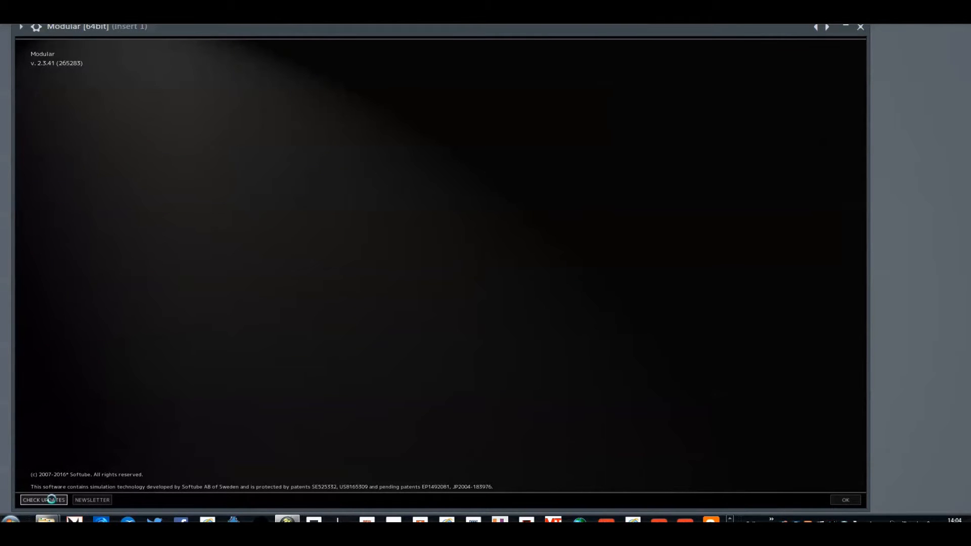
left_click(844, 500)
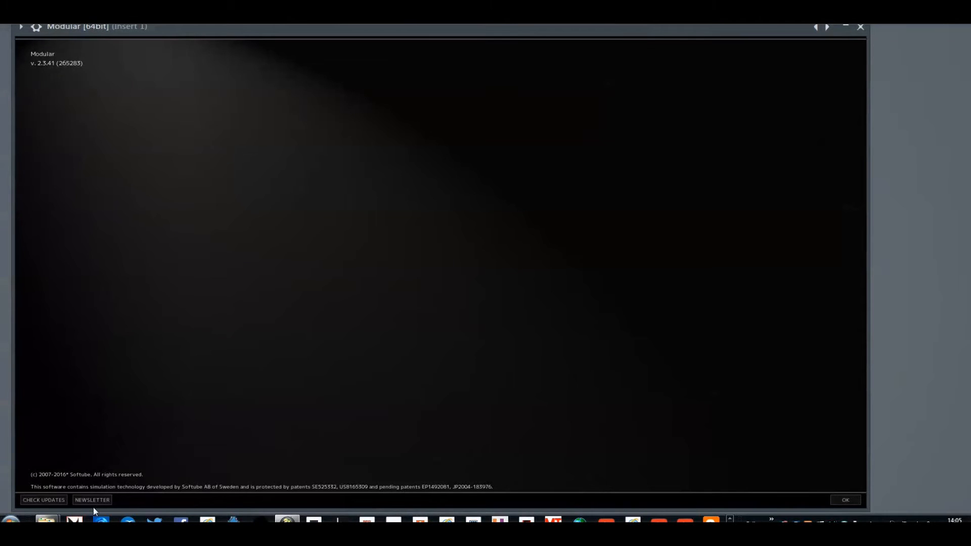
left_click(92, 500)
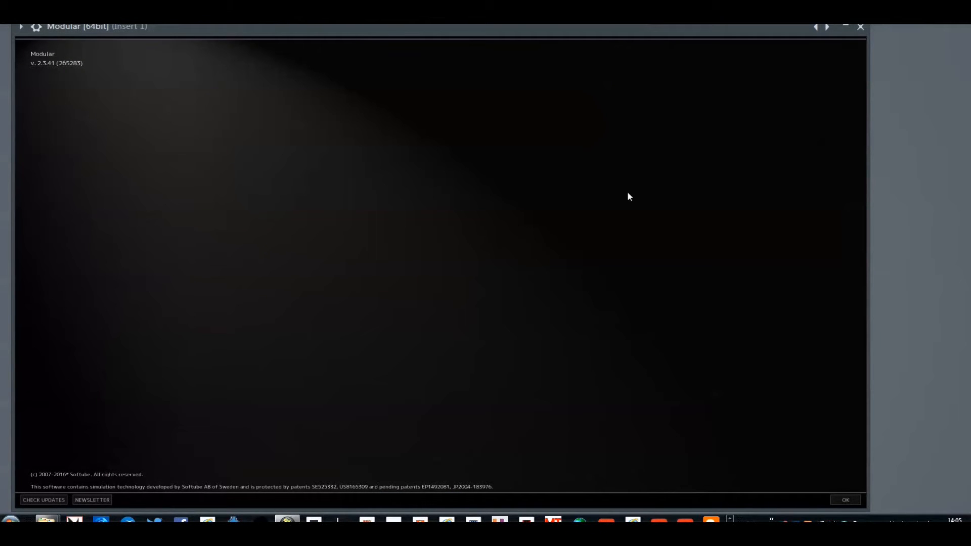
left_click(844, 499)
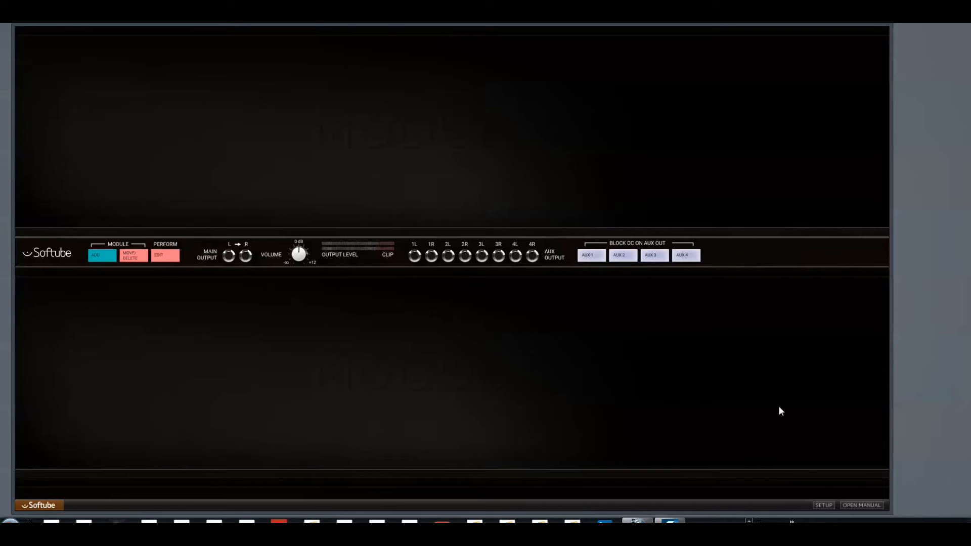
mouse_move(825, 496)
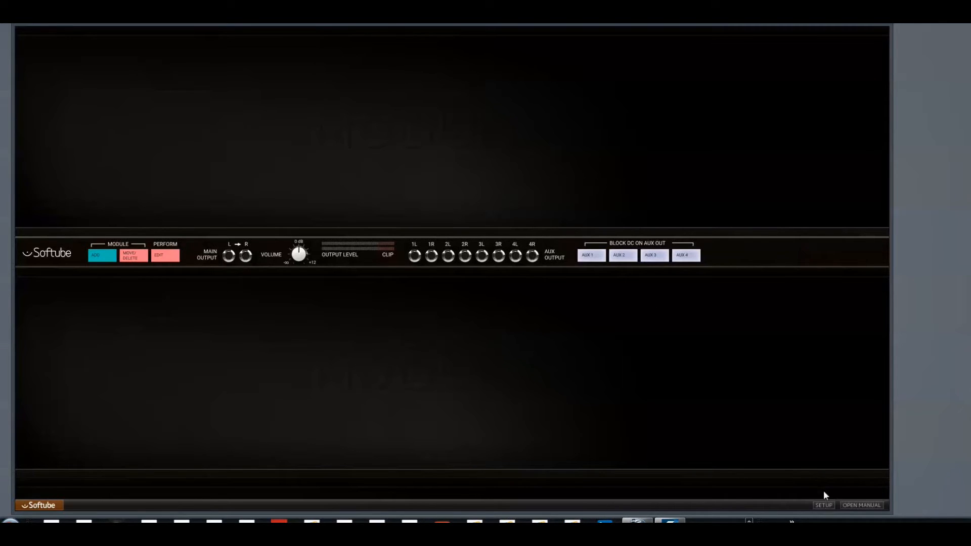
left_click(824, 506)
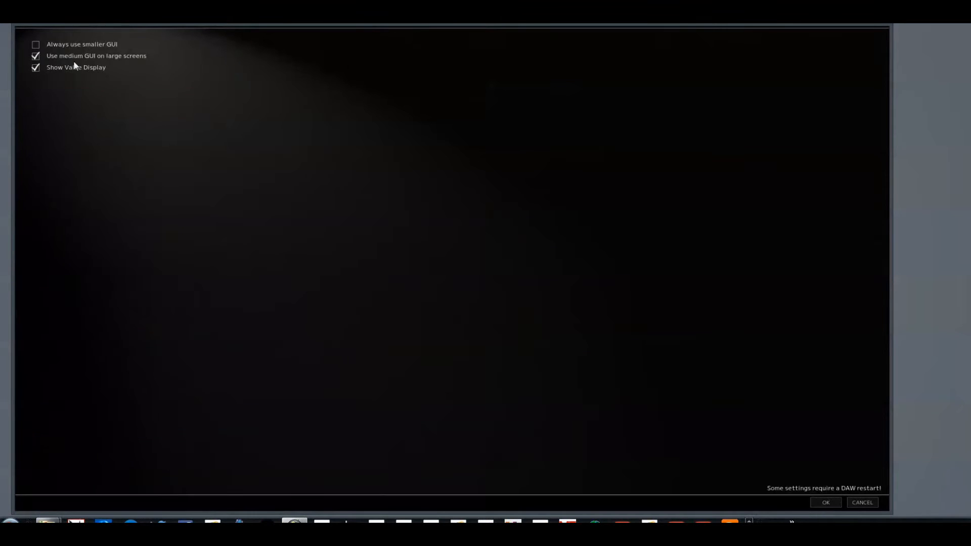
mouse_move(759, 243)
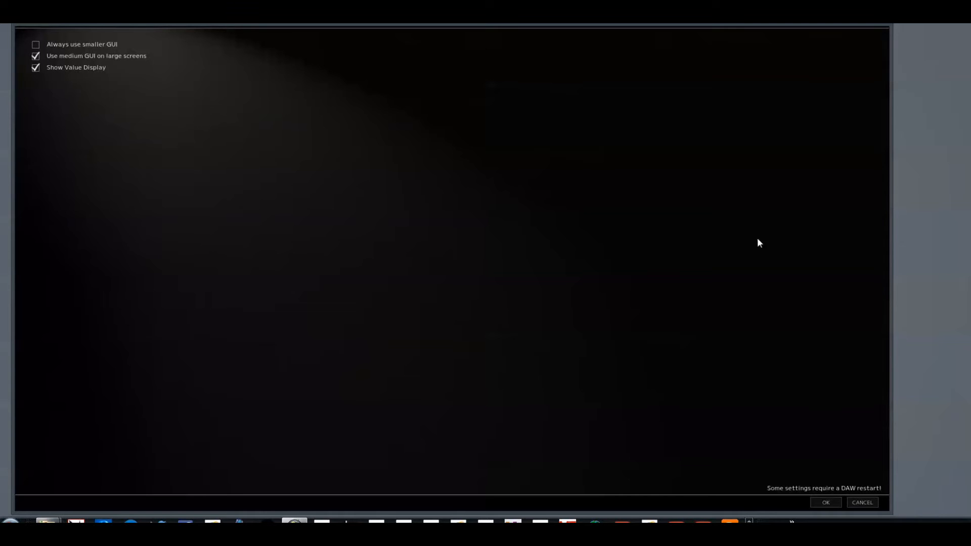
left_click(827, 503)
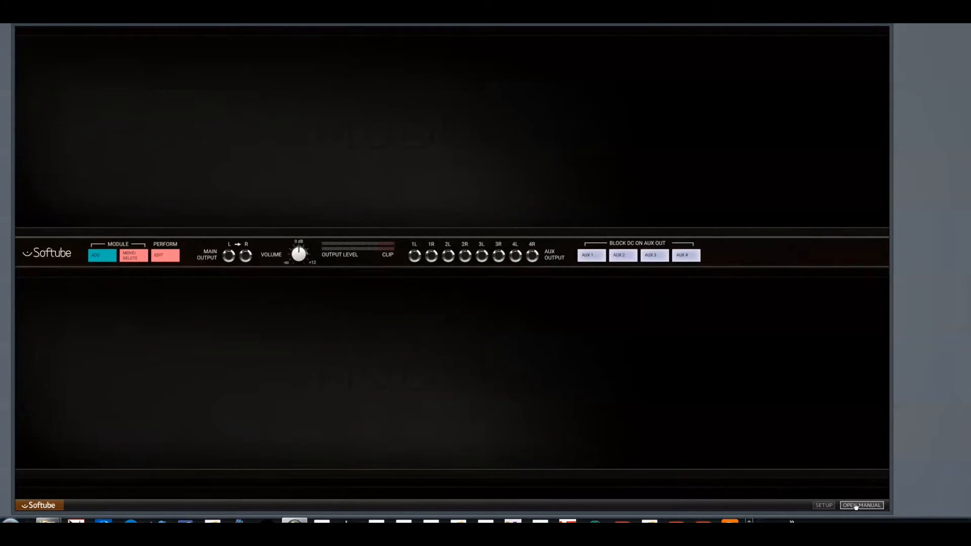
left_click(862, 505)
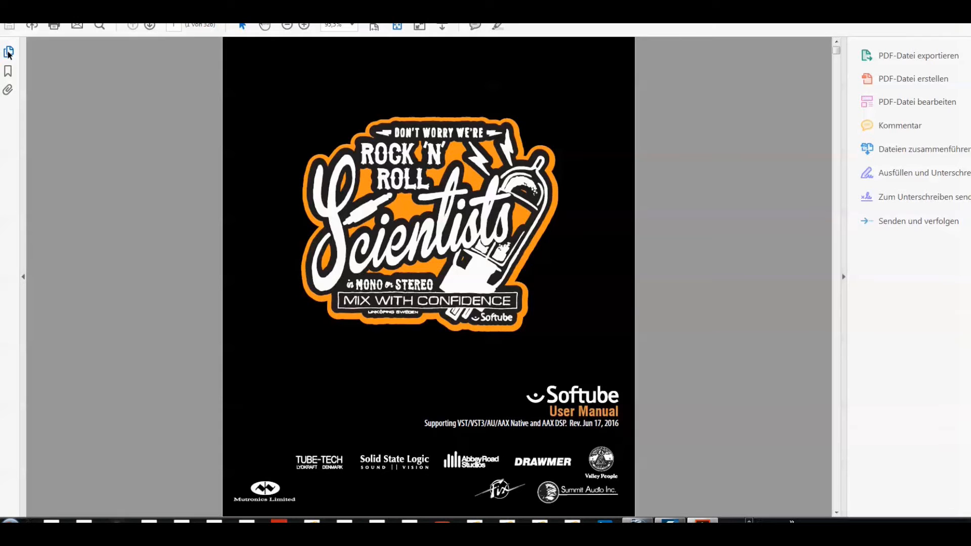
left_click(10, 52)
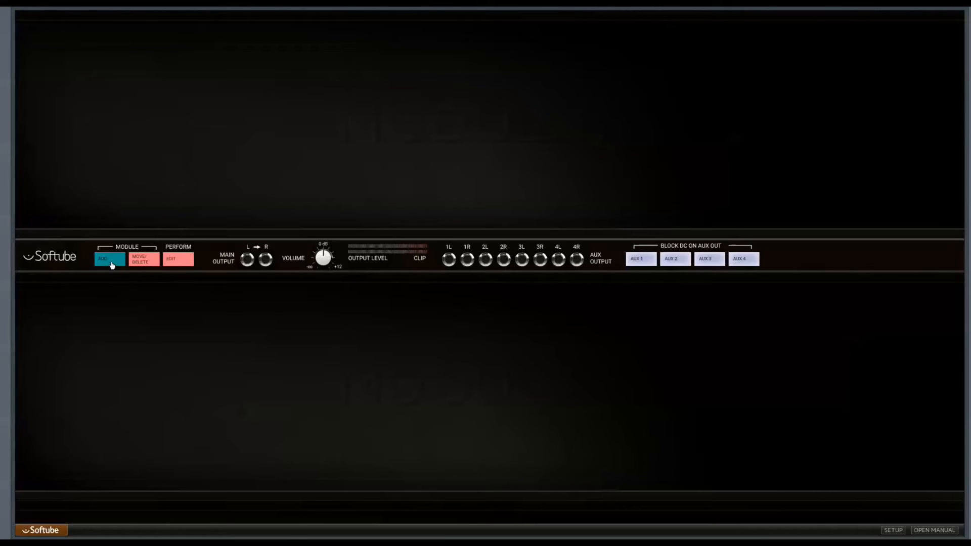
- Insert Doepfer A-110 VCO, A-108 VCF8, A-132-3 DVCA and A-140 ADSR from the module catalogue, then close it
left_click(103, 258)
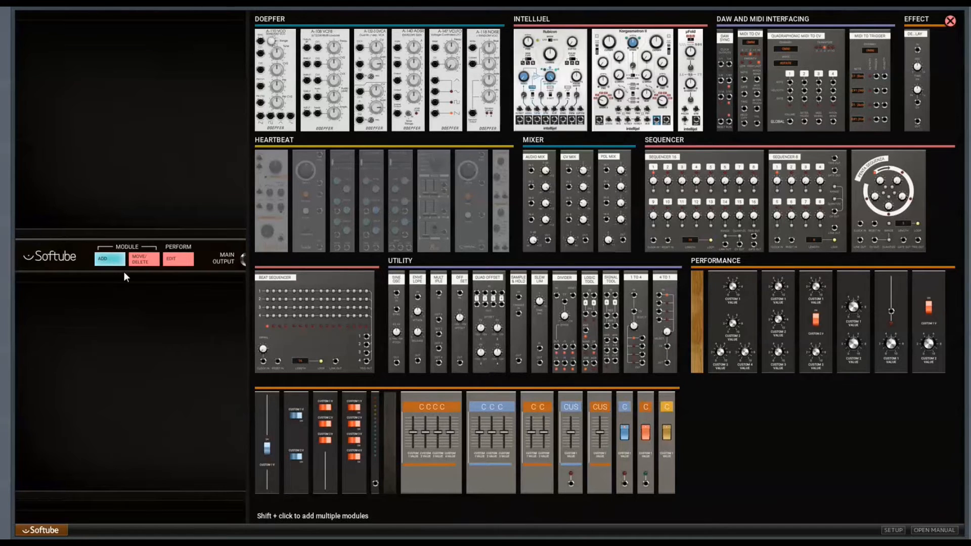
left_click(274, 79)
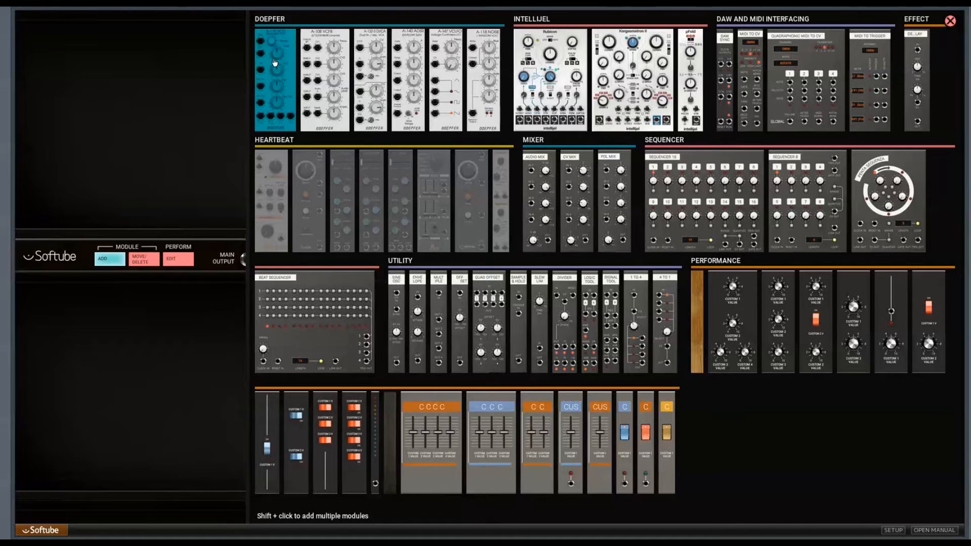
left_click(273, 59)
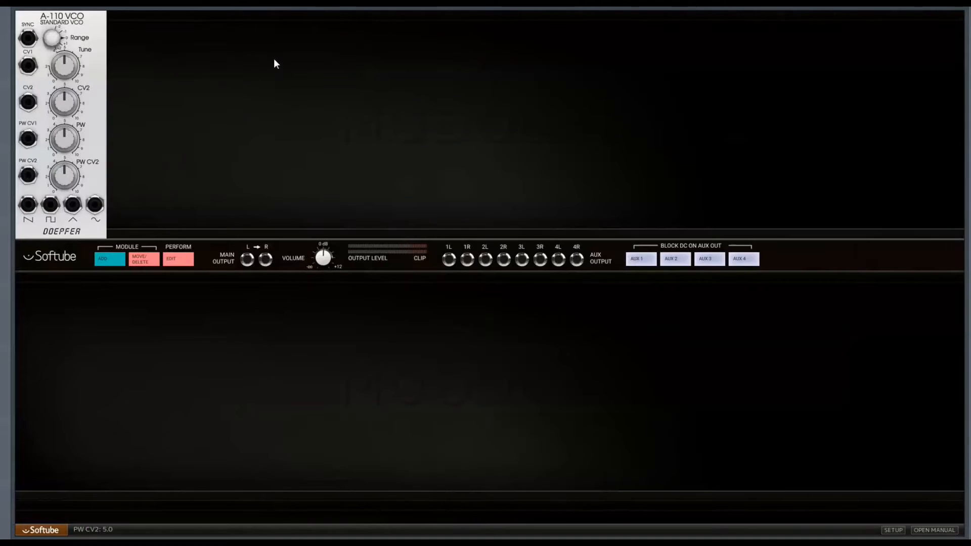
mouse_move(131, 298)
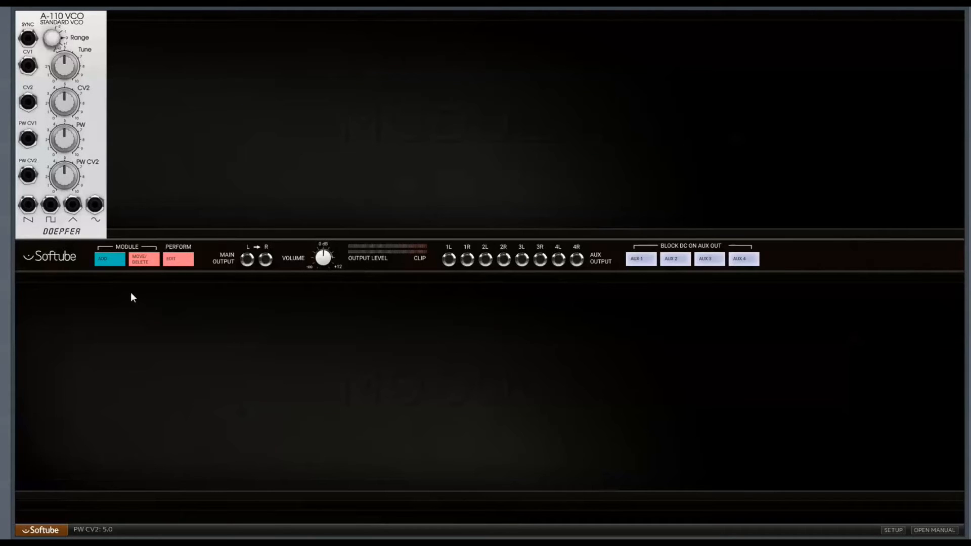
left_click(109, 259)
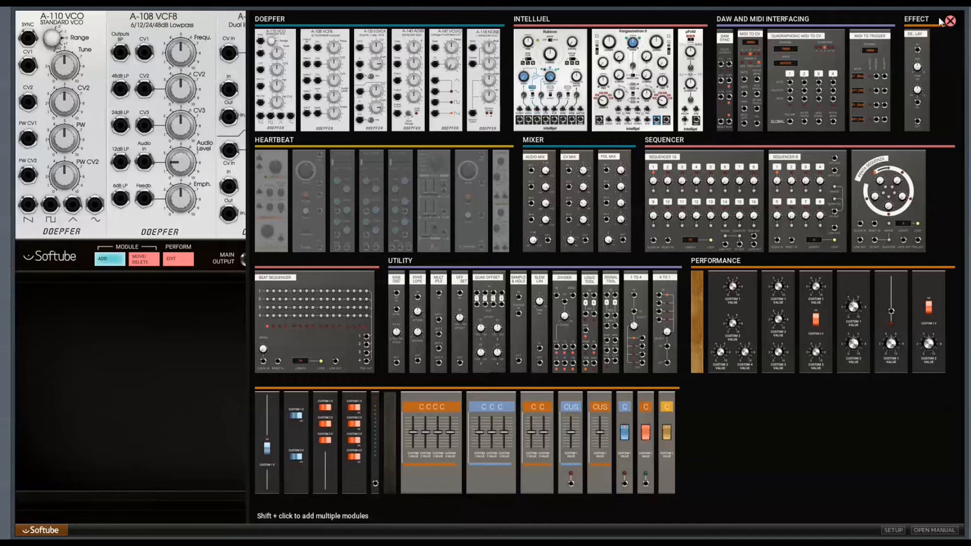
left_click(950, 21)
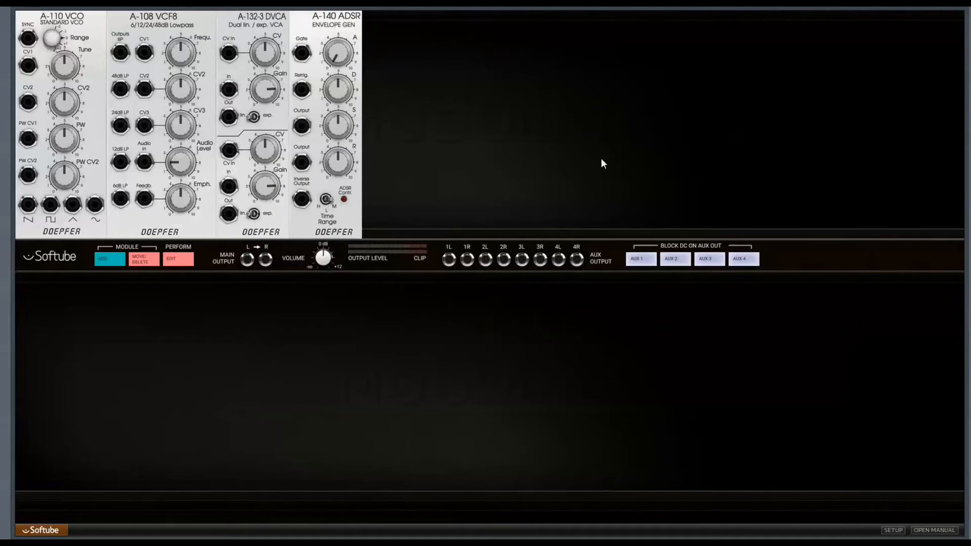
mouse_move(465, 178)
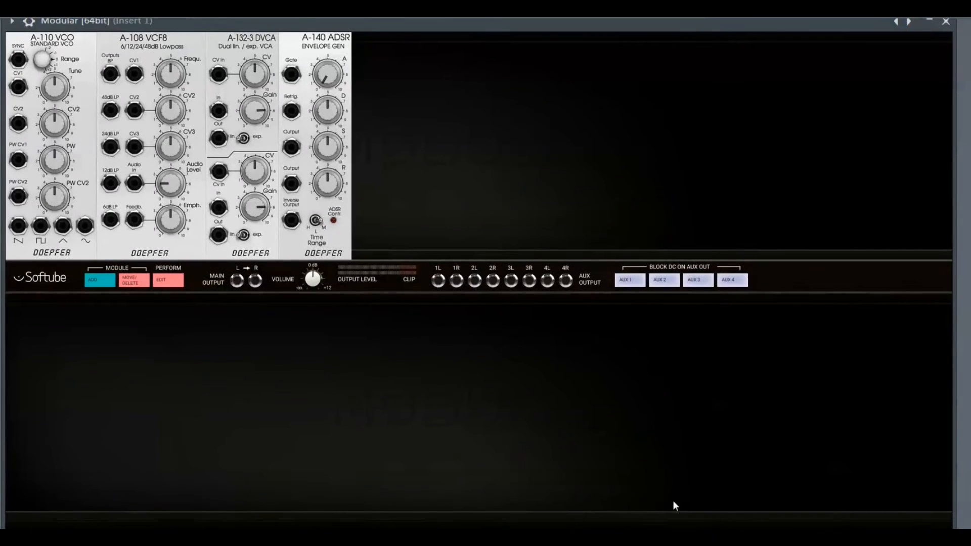
mouse_move(279, 302)
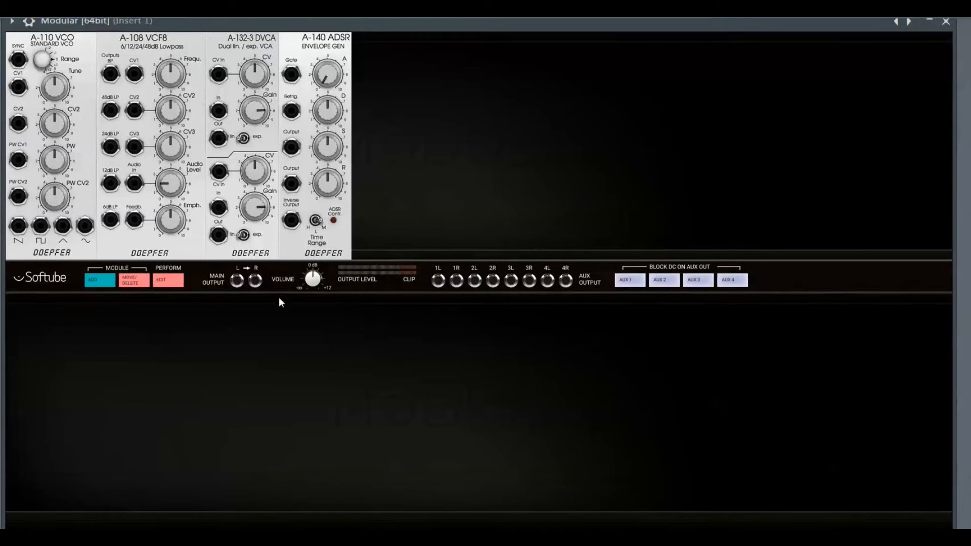
- Delete the scattered envelope, VCF8 and VCO modules so the remaining set sits beside MIDI to CV
left_click(134, 279)
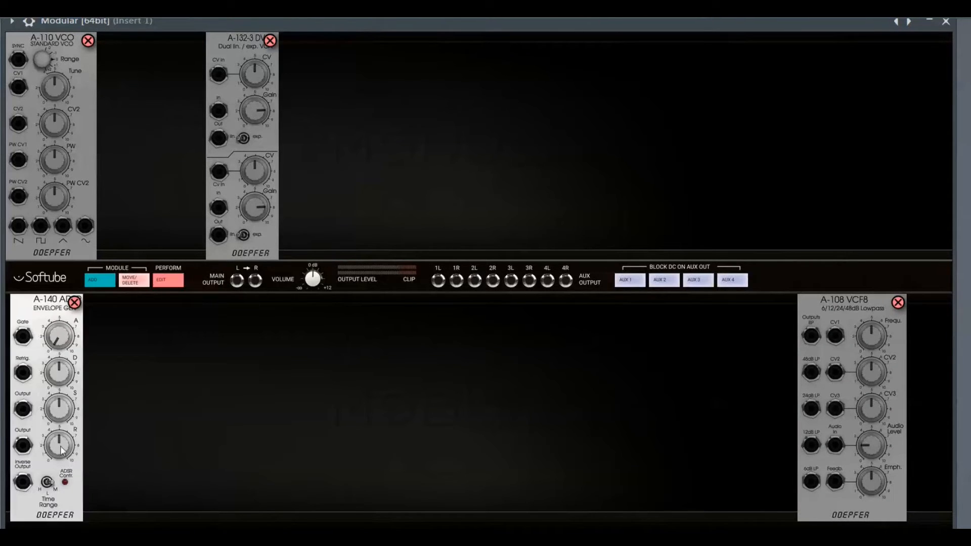
mouse_move(925, 152)
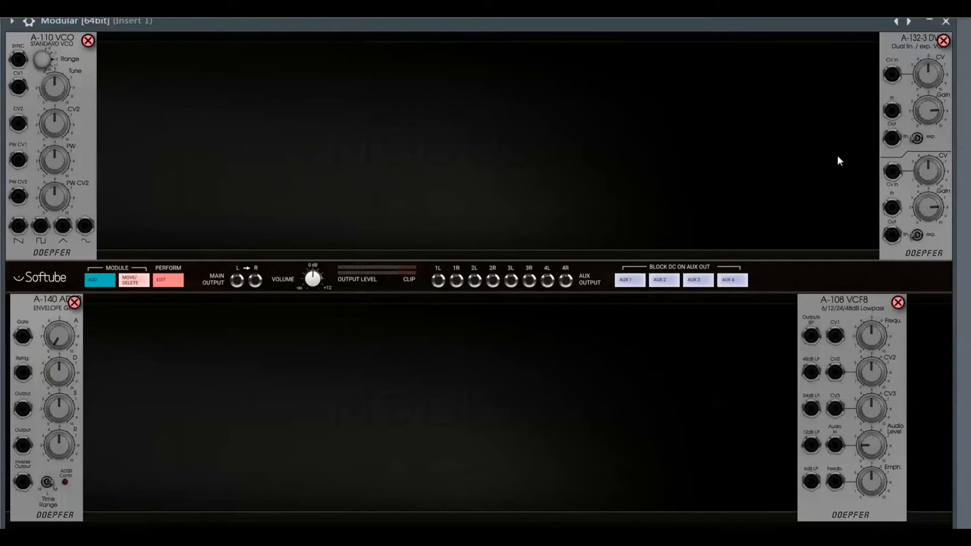
mouse_move(18, 127)
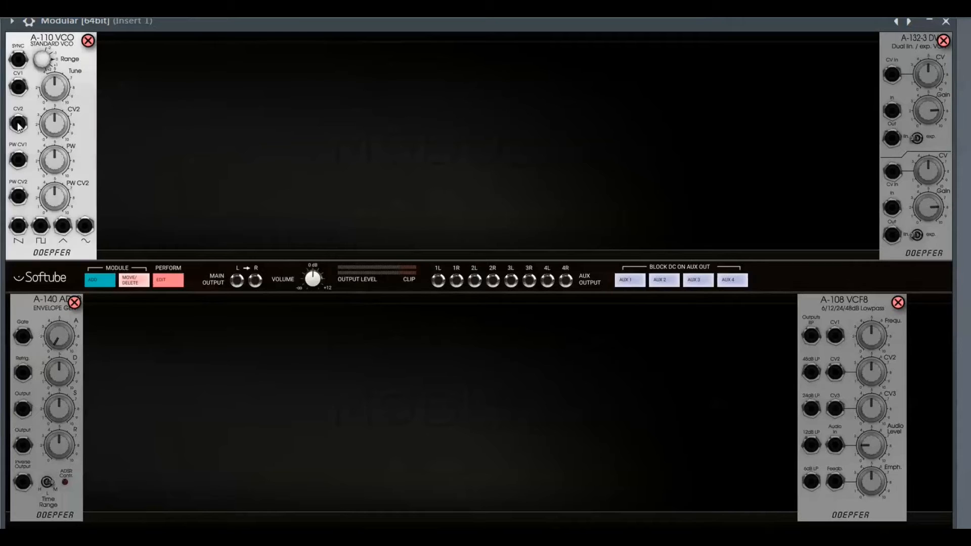
left_click(131, 279)
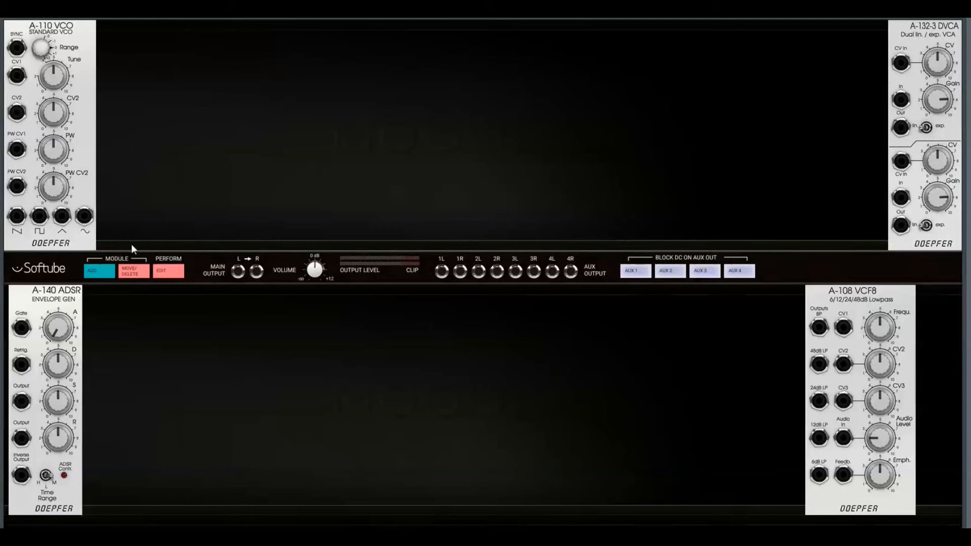
left_click(131, 271)
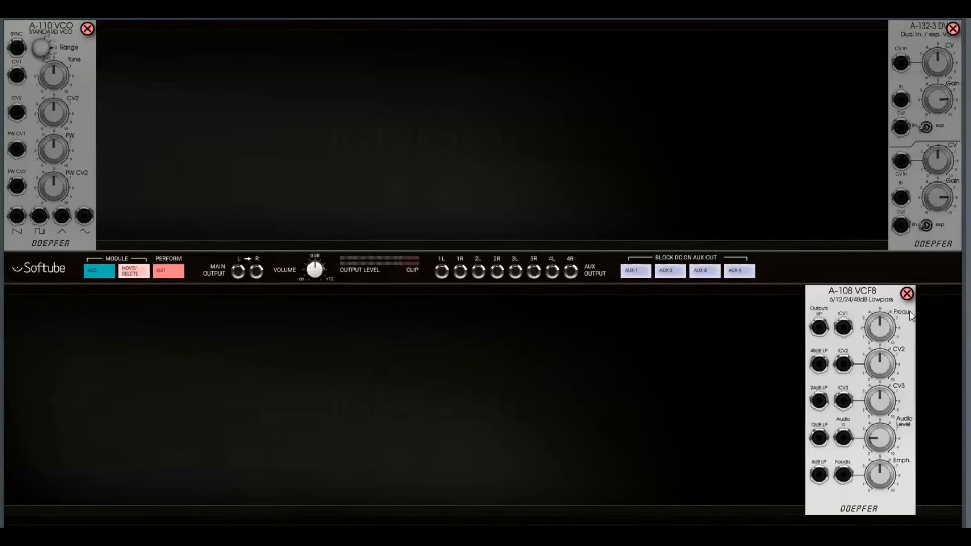
left_click(906, 293)
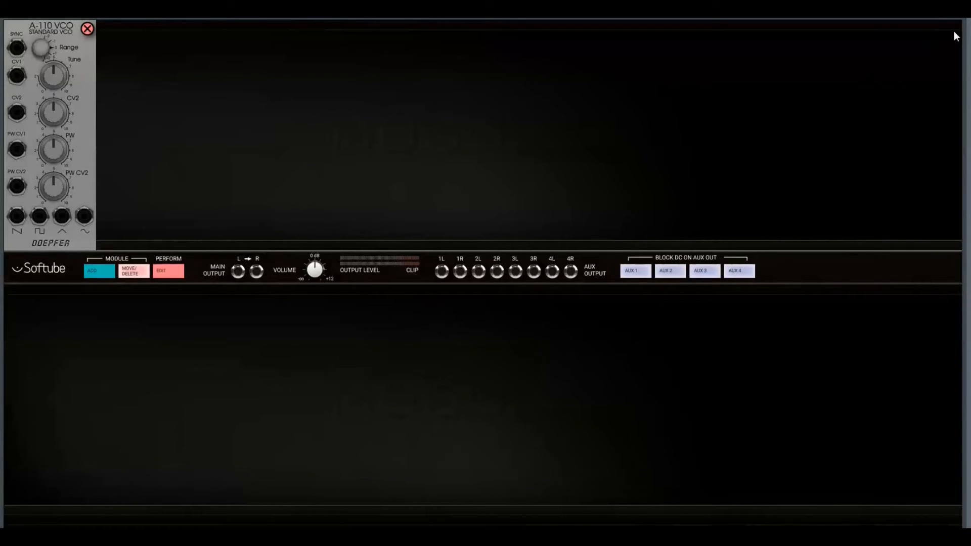
left_click(87, 28)
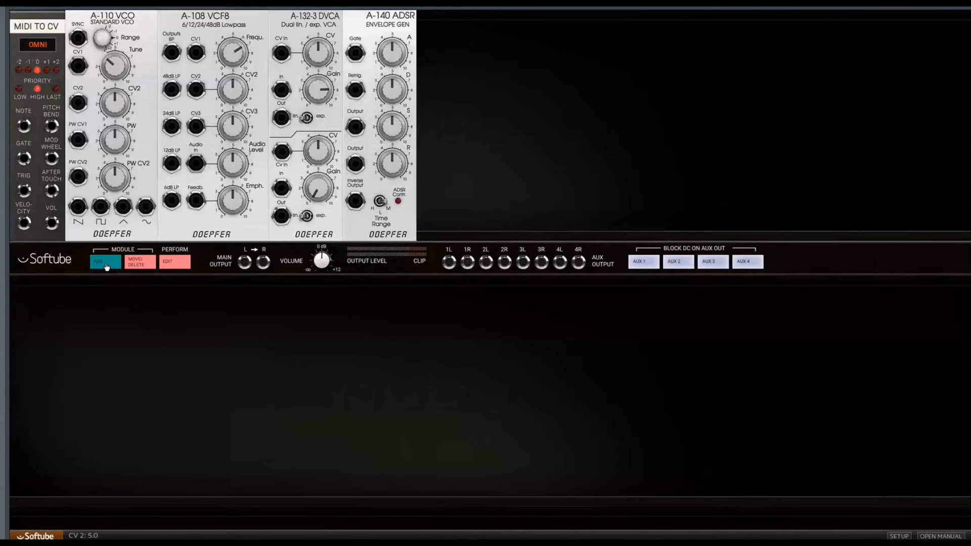
- Add the custom performance slider panel and assign Custom 1 to the VCO Tune knob
left_click(97, 261)
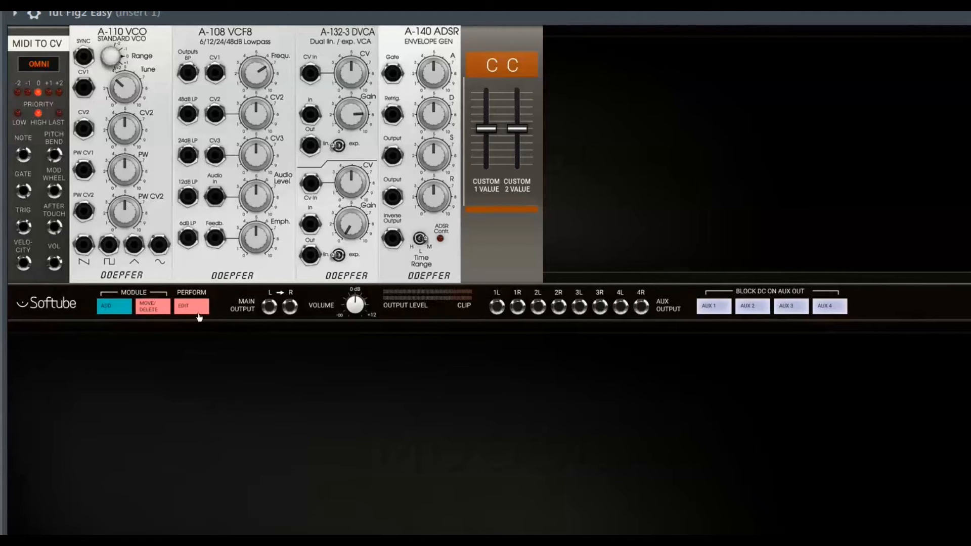
mouse_move(192, 318)
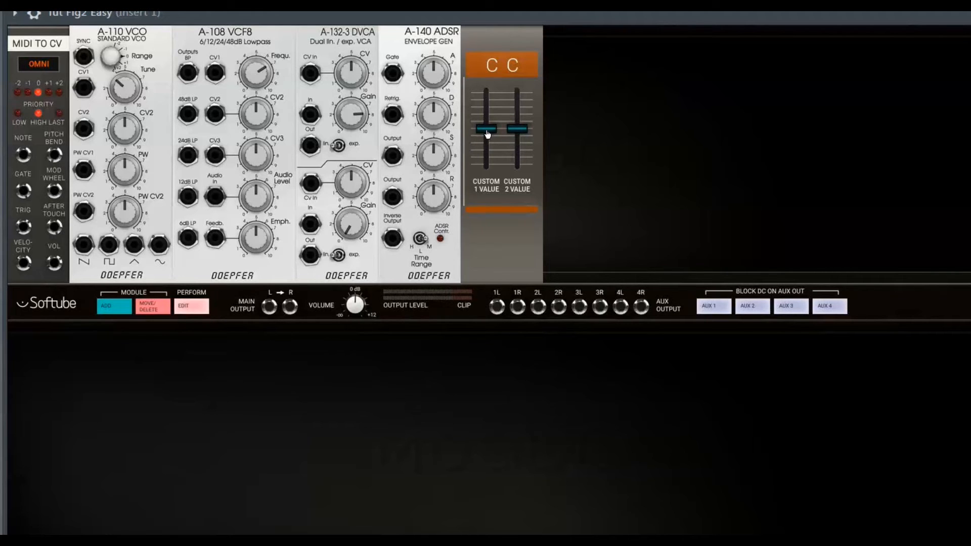
left_click(486, 129)
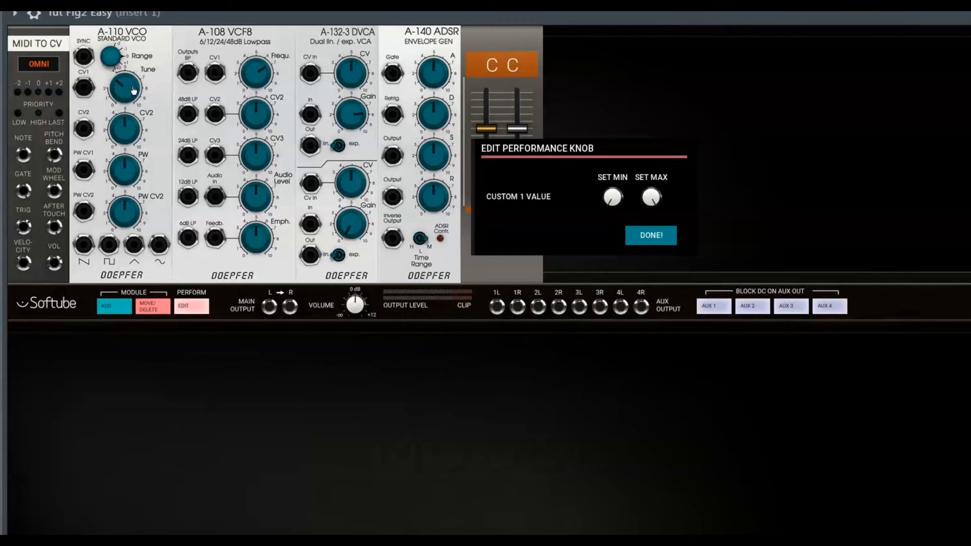
left_click(650, 235)
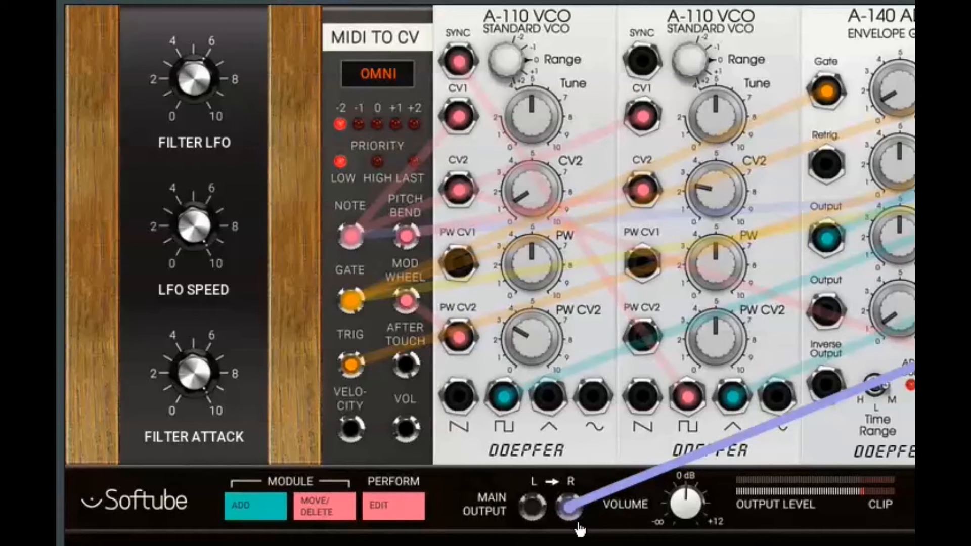
- Reveal the cables feeding the Main Output R and L jacks of the patched synth
left_click(534, 507)
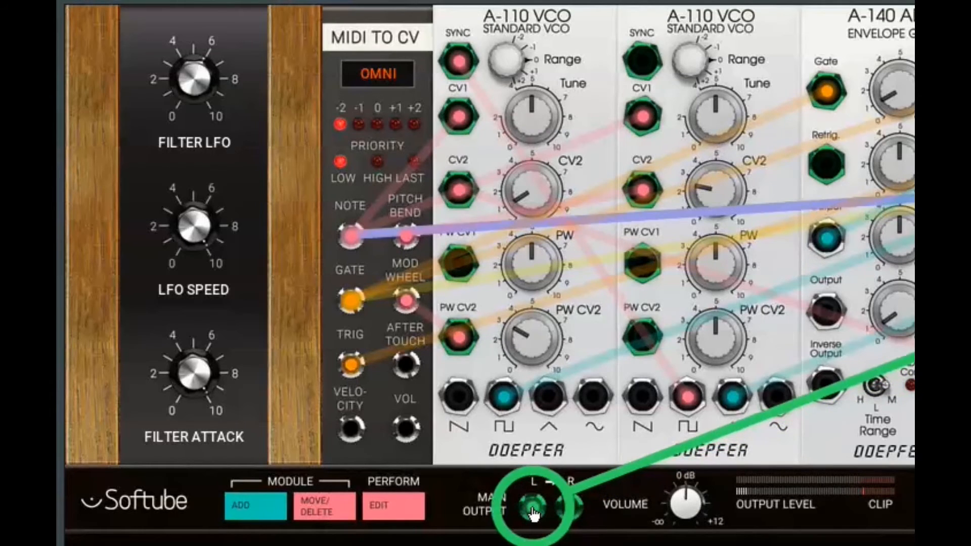
left_click(533, 507)
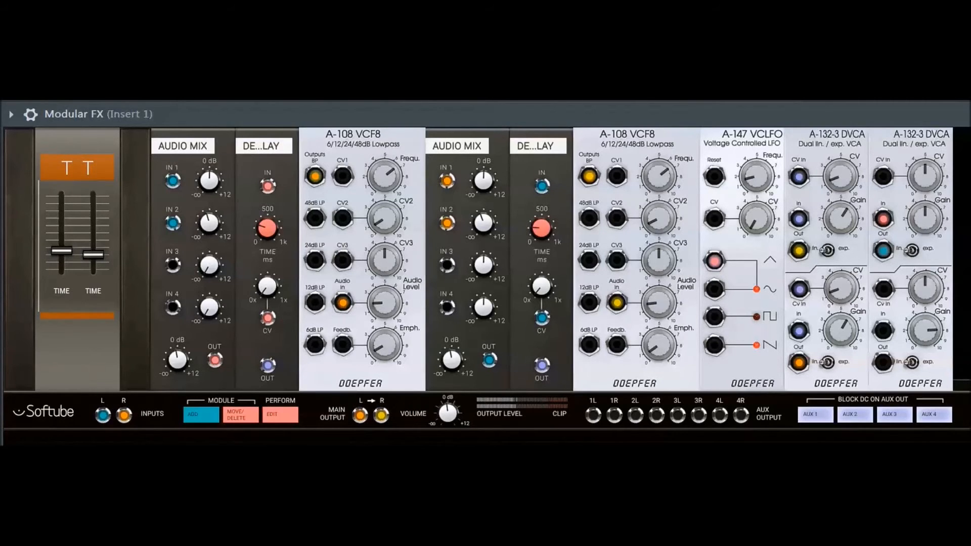
- Reveal where the effects rack's stereo Inputs L/R are cabled to the audio mixers
left_click(103, 415)
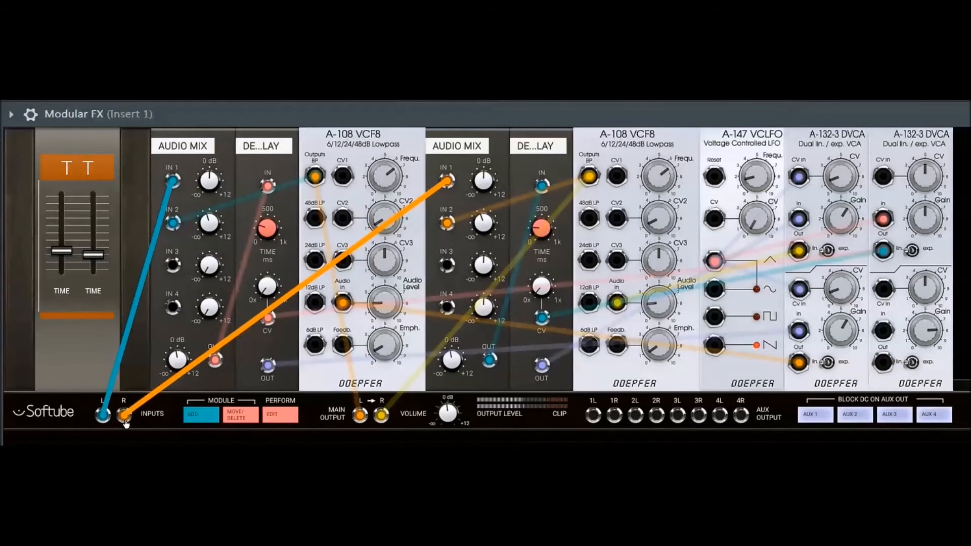
mouse_move(127, 432)
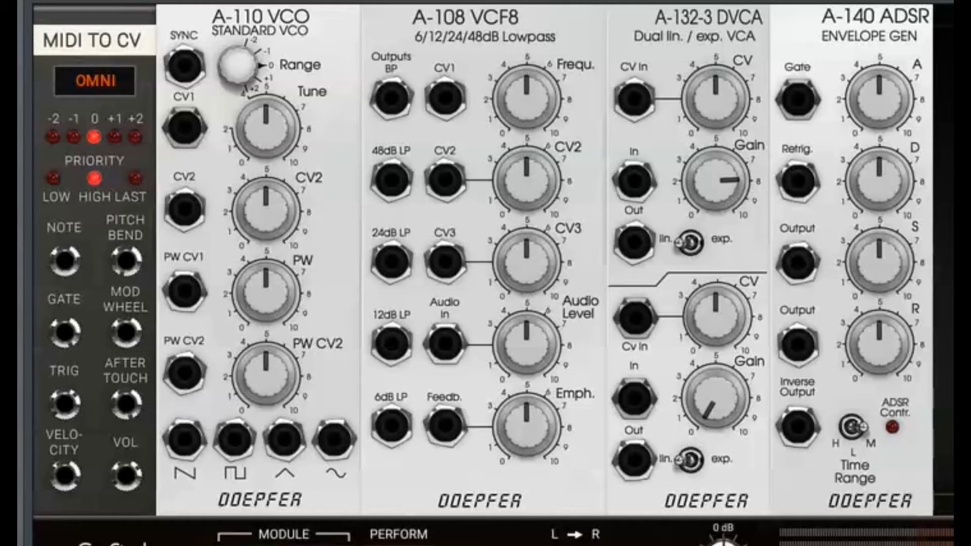
mouse_move(120, 41)
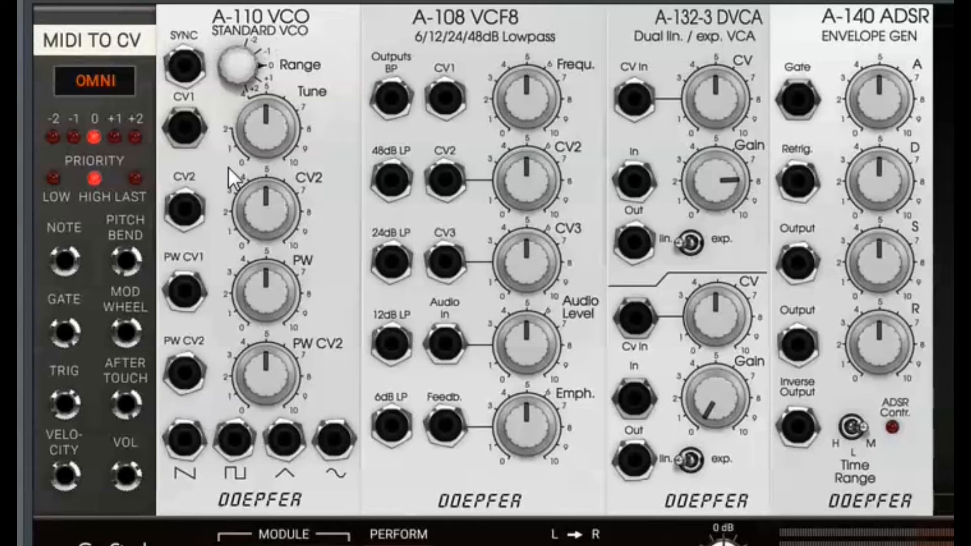
mouse_move(361, 36)
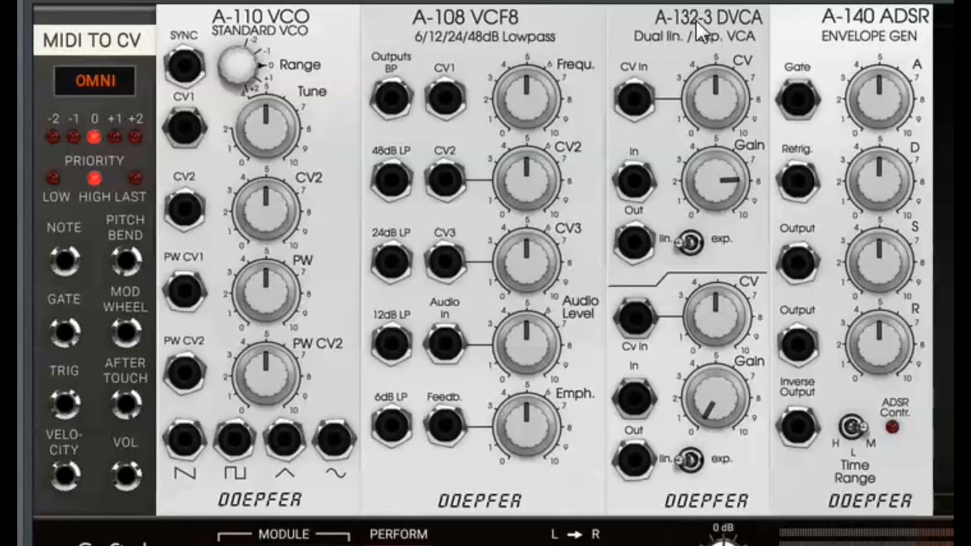
mouse_move(886, 29)
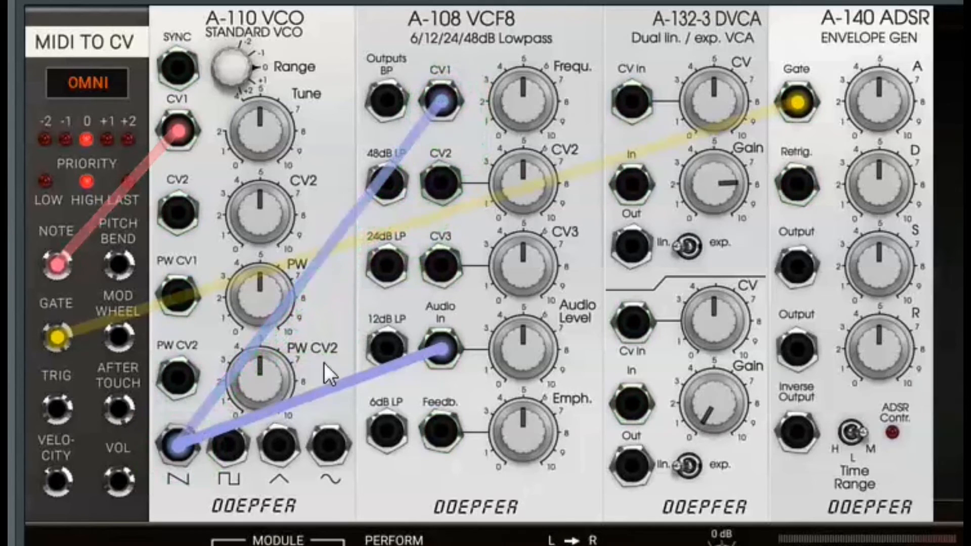
- Cable MIDI note to VCO CV1, gate to the ADSR, and the VCO saw into VCF8 Audio In
left_click(178, 448)
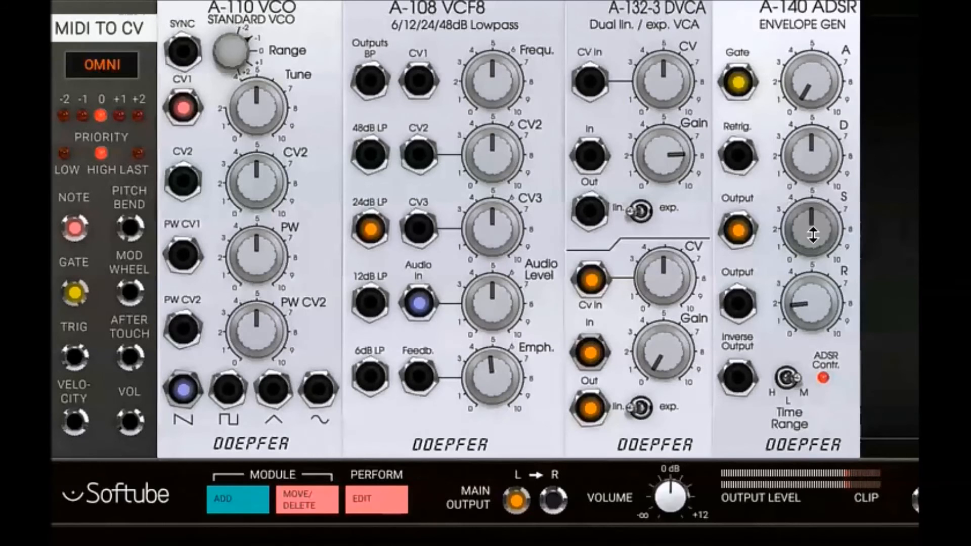
mouse_move(668, 222)
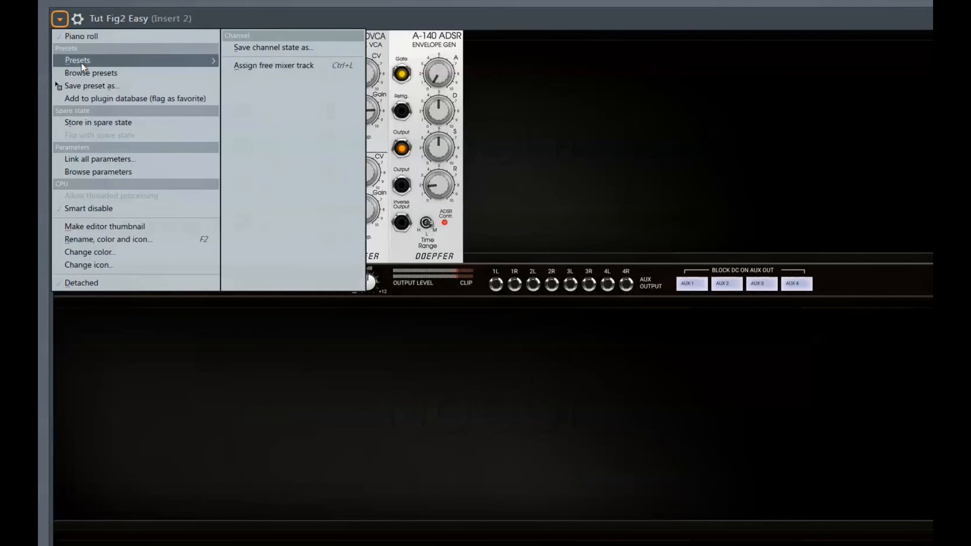
- Load the Exp Rubicon Nice FM preset from the plugin's Presets list
left_click(78, 60)
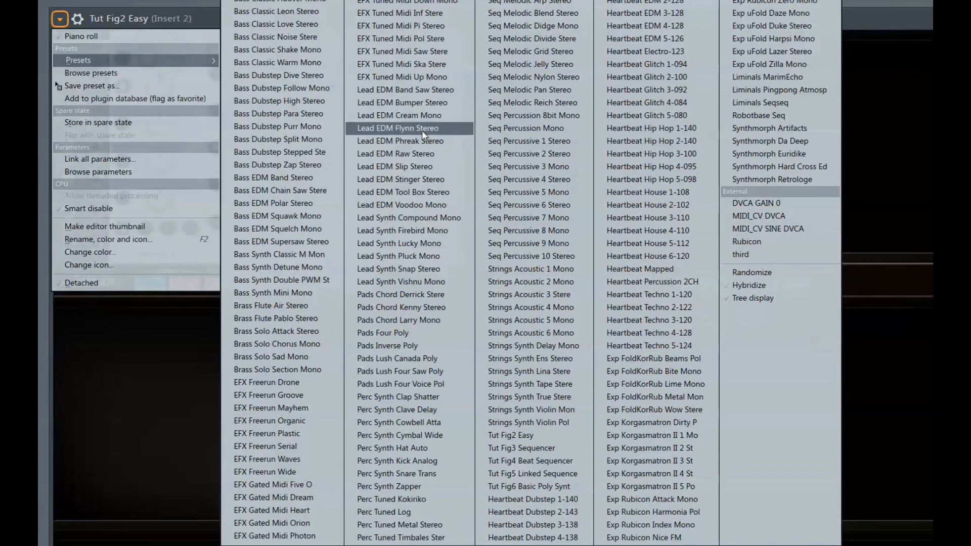
left_click(400, 179)
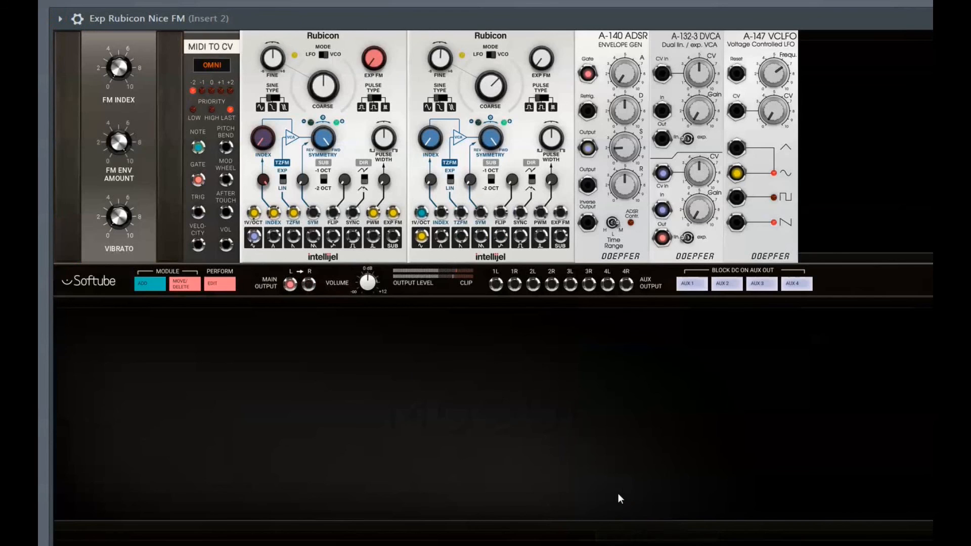
mouse_move(467, 400)
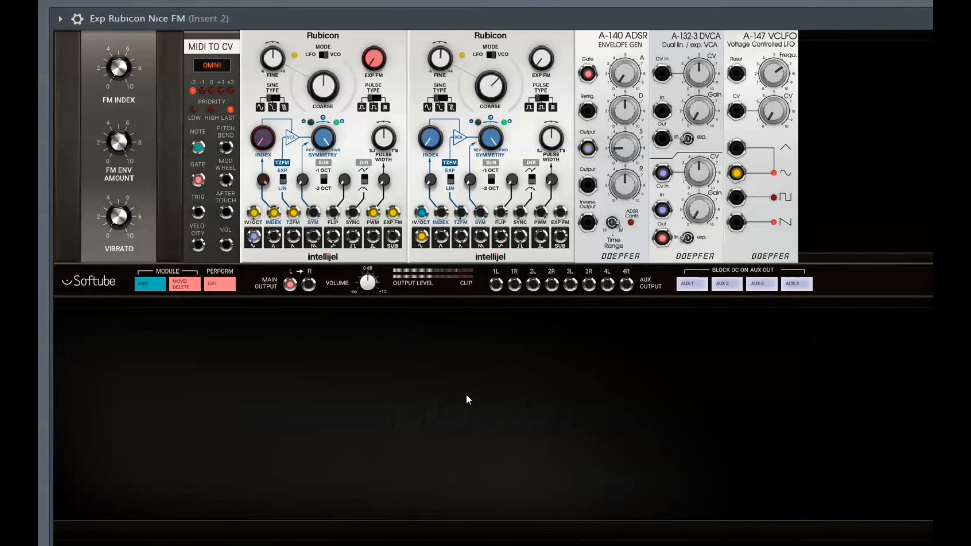